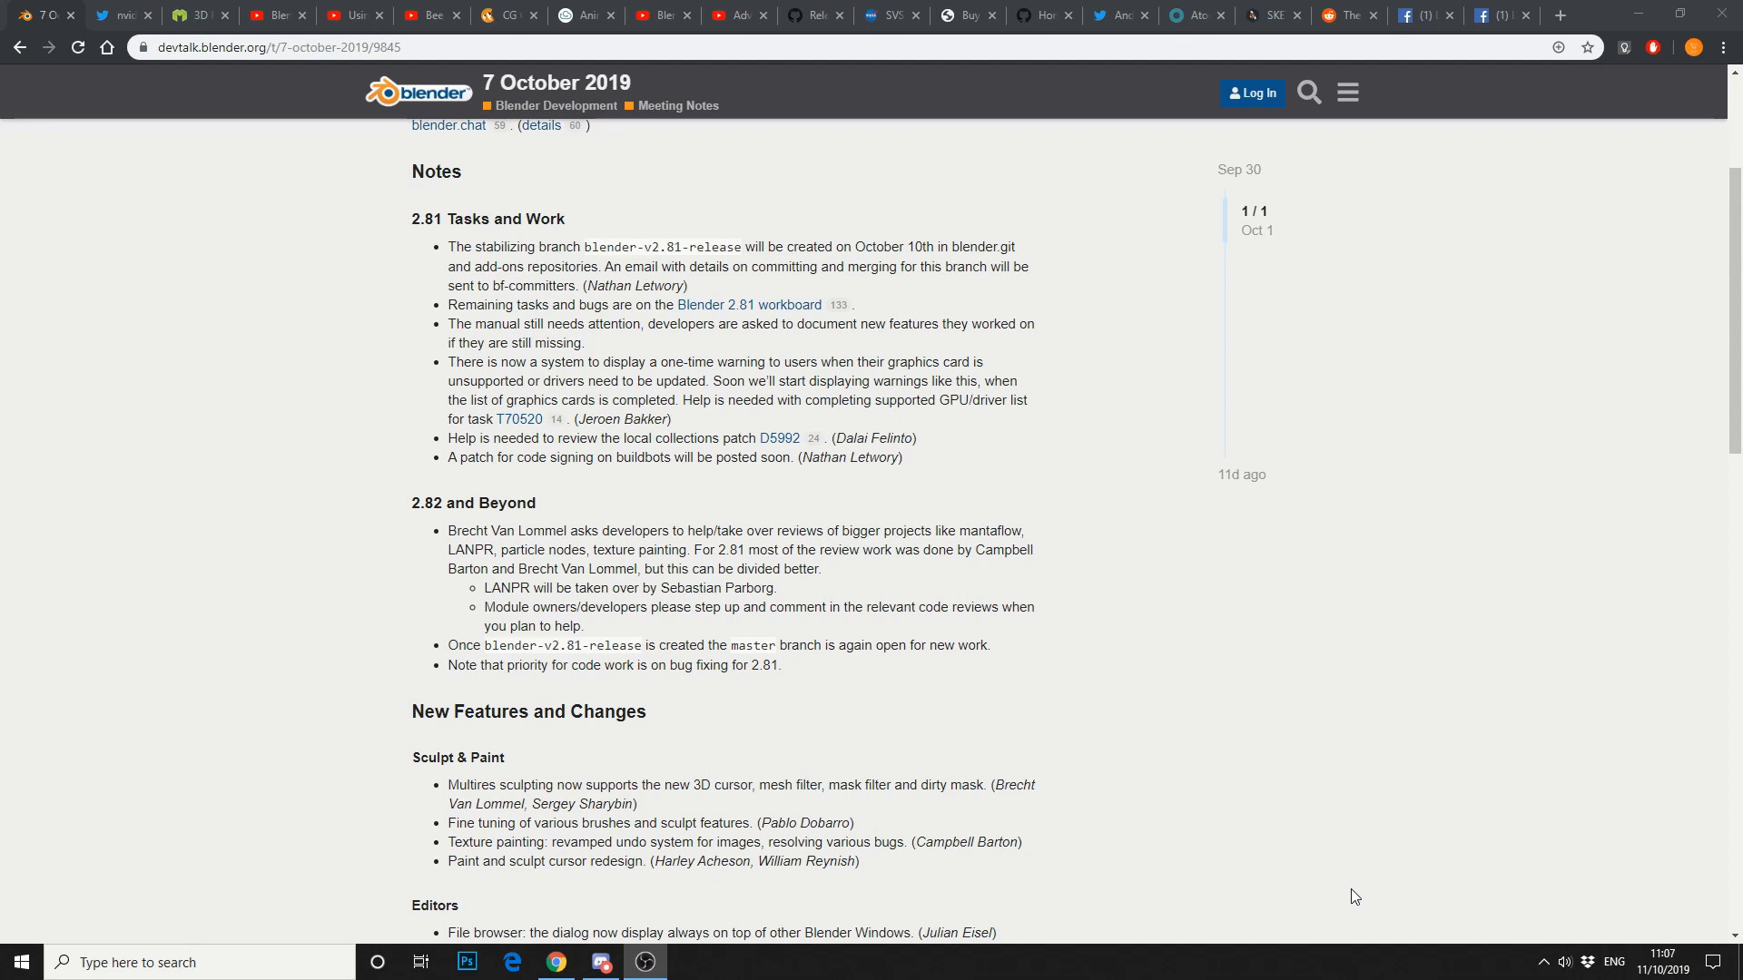
Scroll the 7 October 2019 meeting notes down to the Editors changes.
scroll("down", 3)
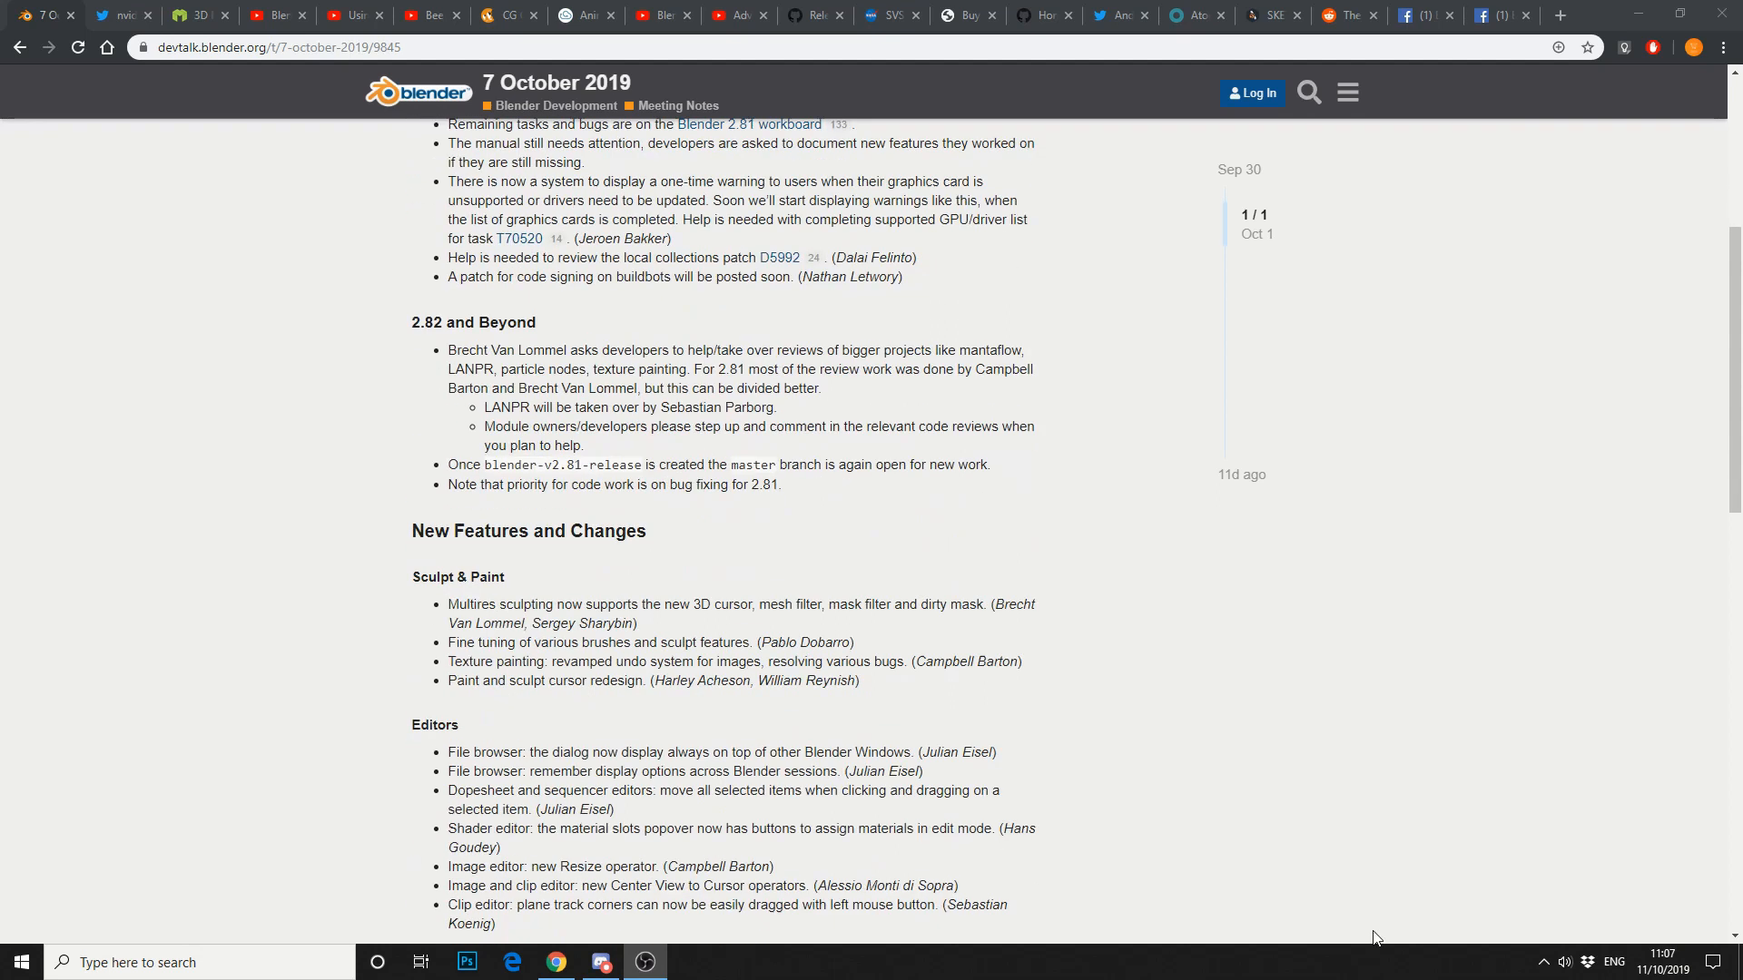
scroll("down", 3)
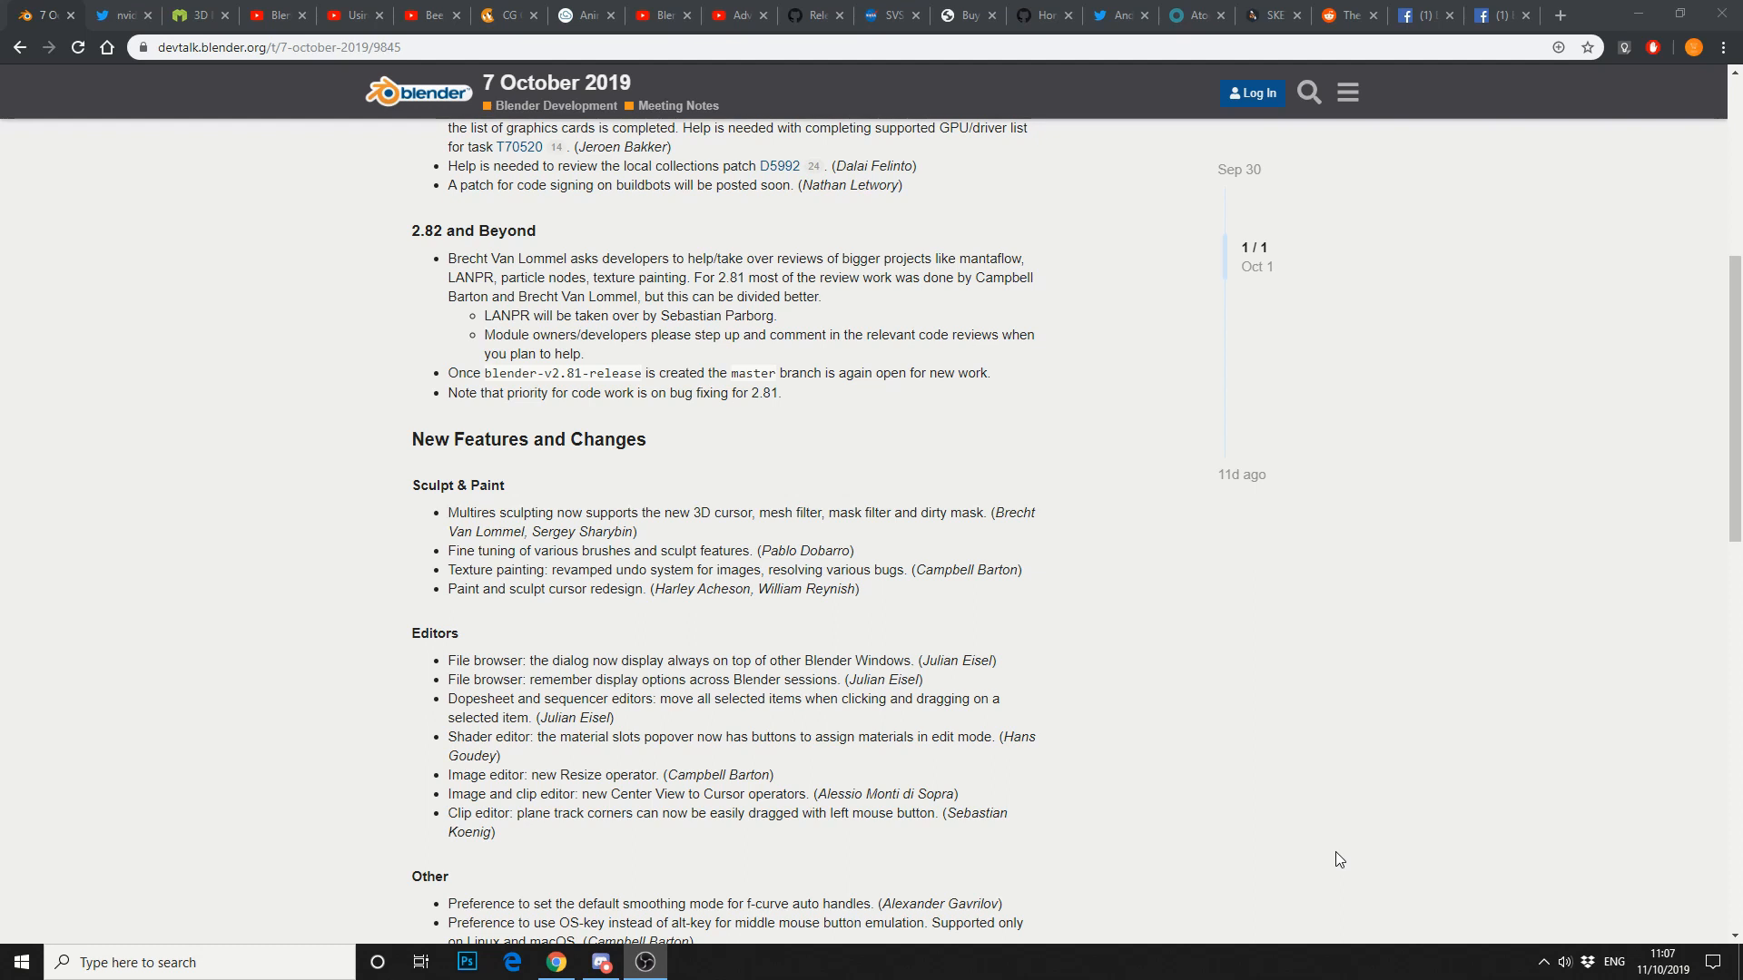
scroll("down", 3)
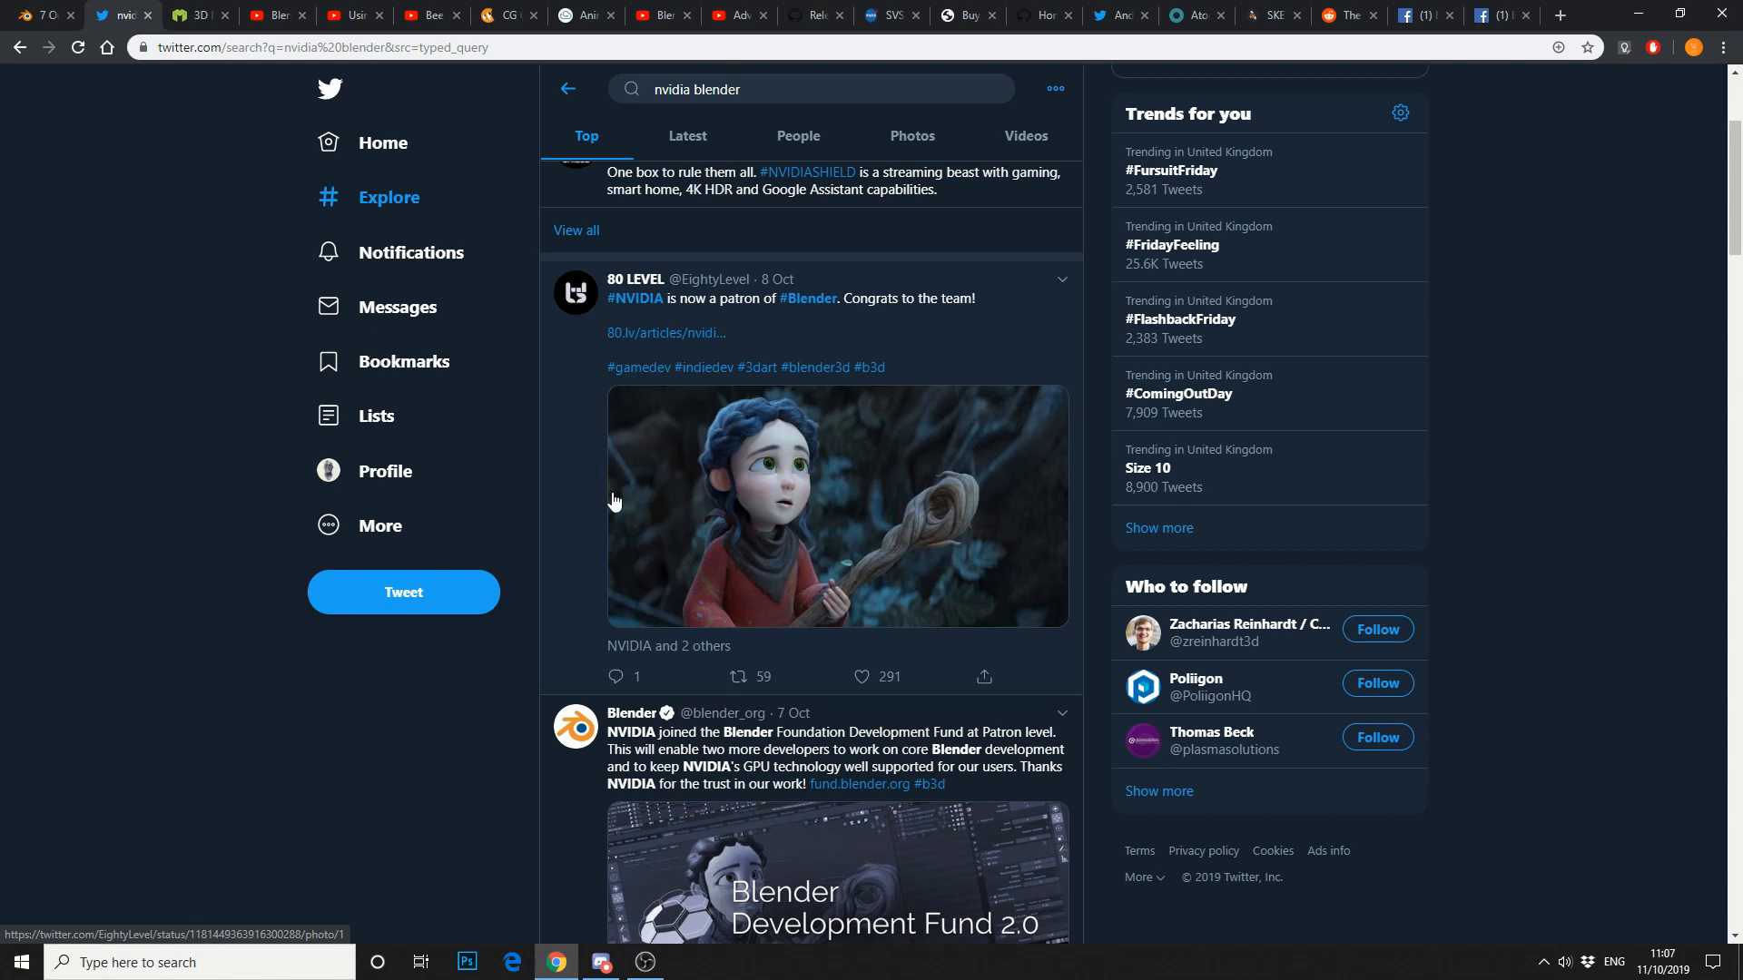
View the 3D Model Haven Coming Soon page, then the Blender 2.81 sculpting video.
left_click(198, 14)
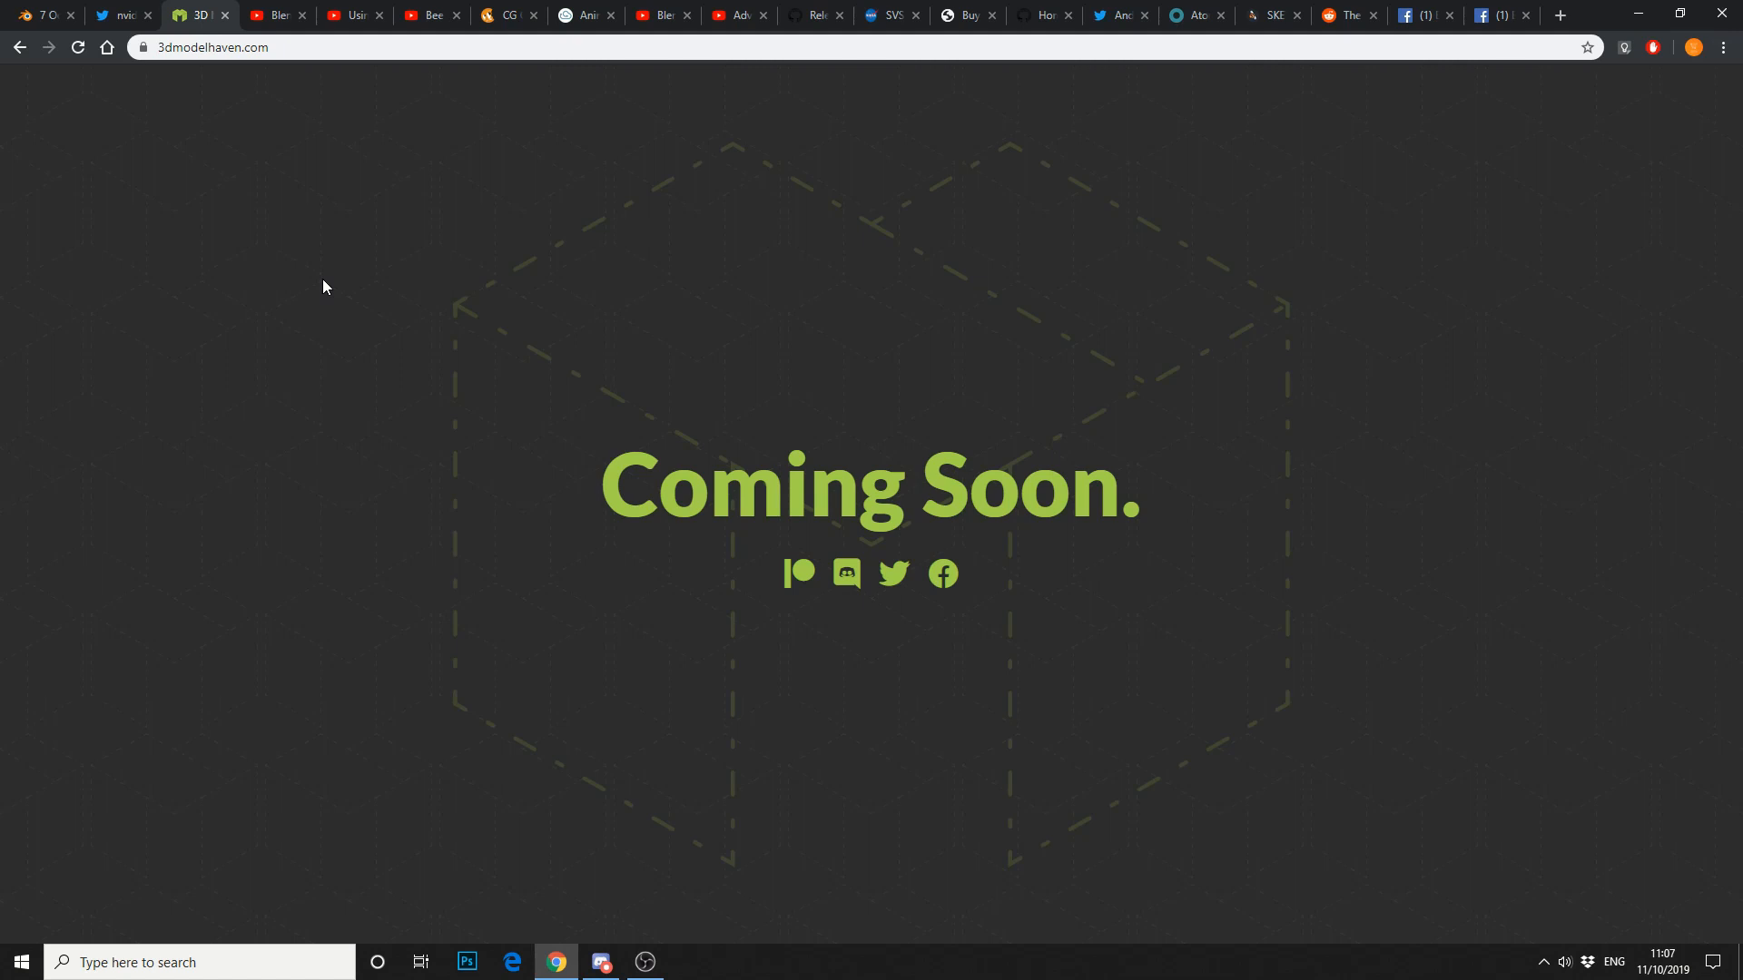
mouse_move(323, 231)
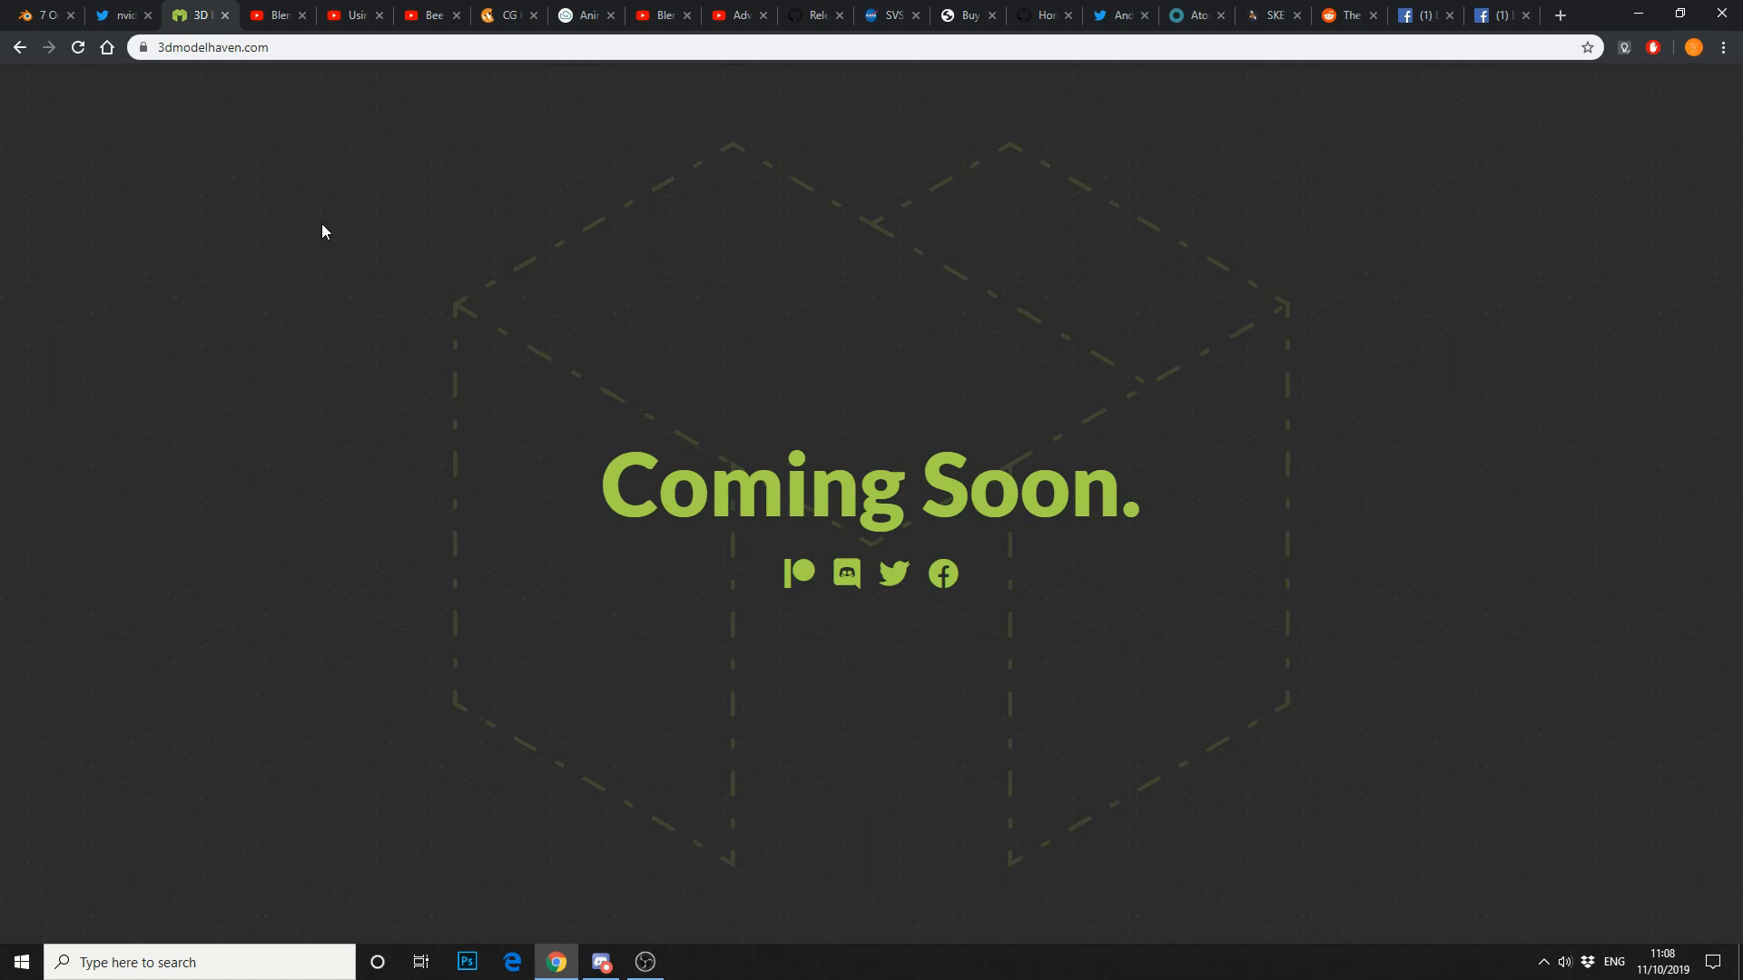
left_click(272, 14)
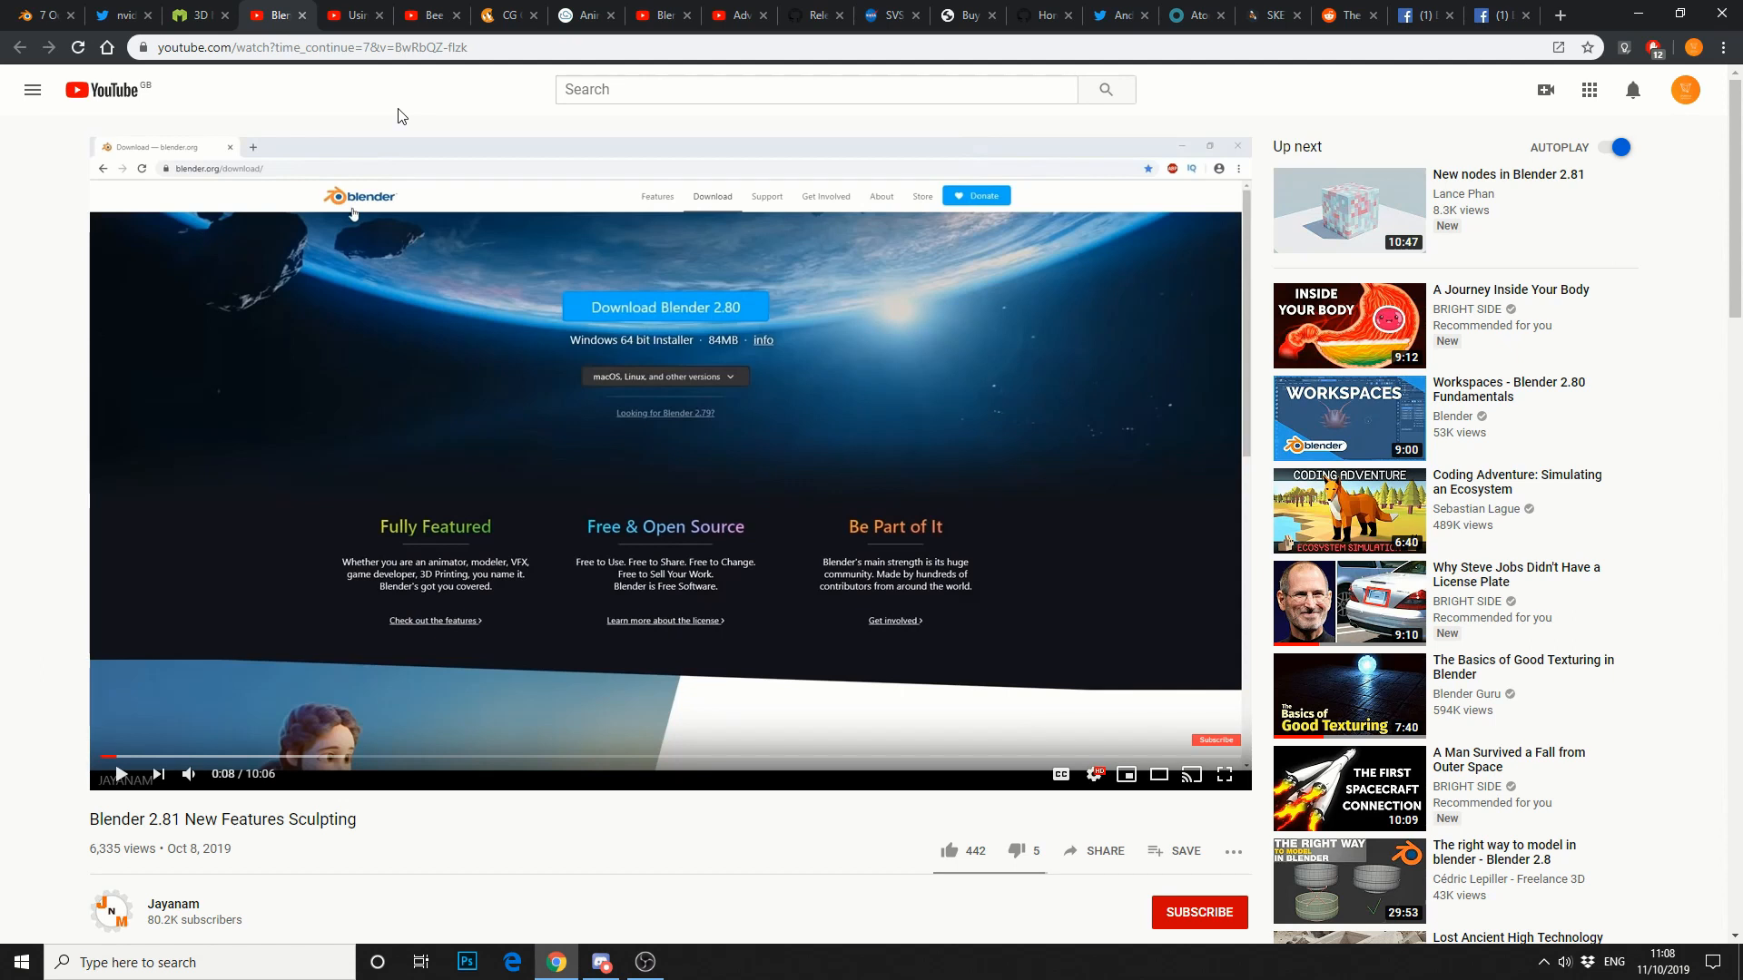
Step through the Lighting Match #3 stream, Animation Fundamentals course and texture painting tutorial to the RizomUVBridge releases.
left_click(427, 15)
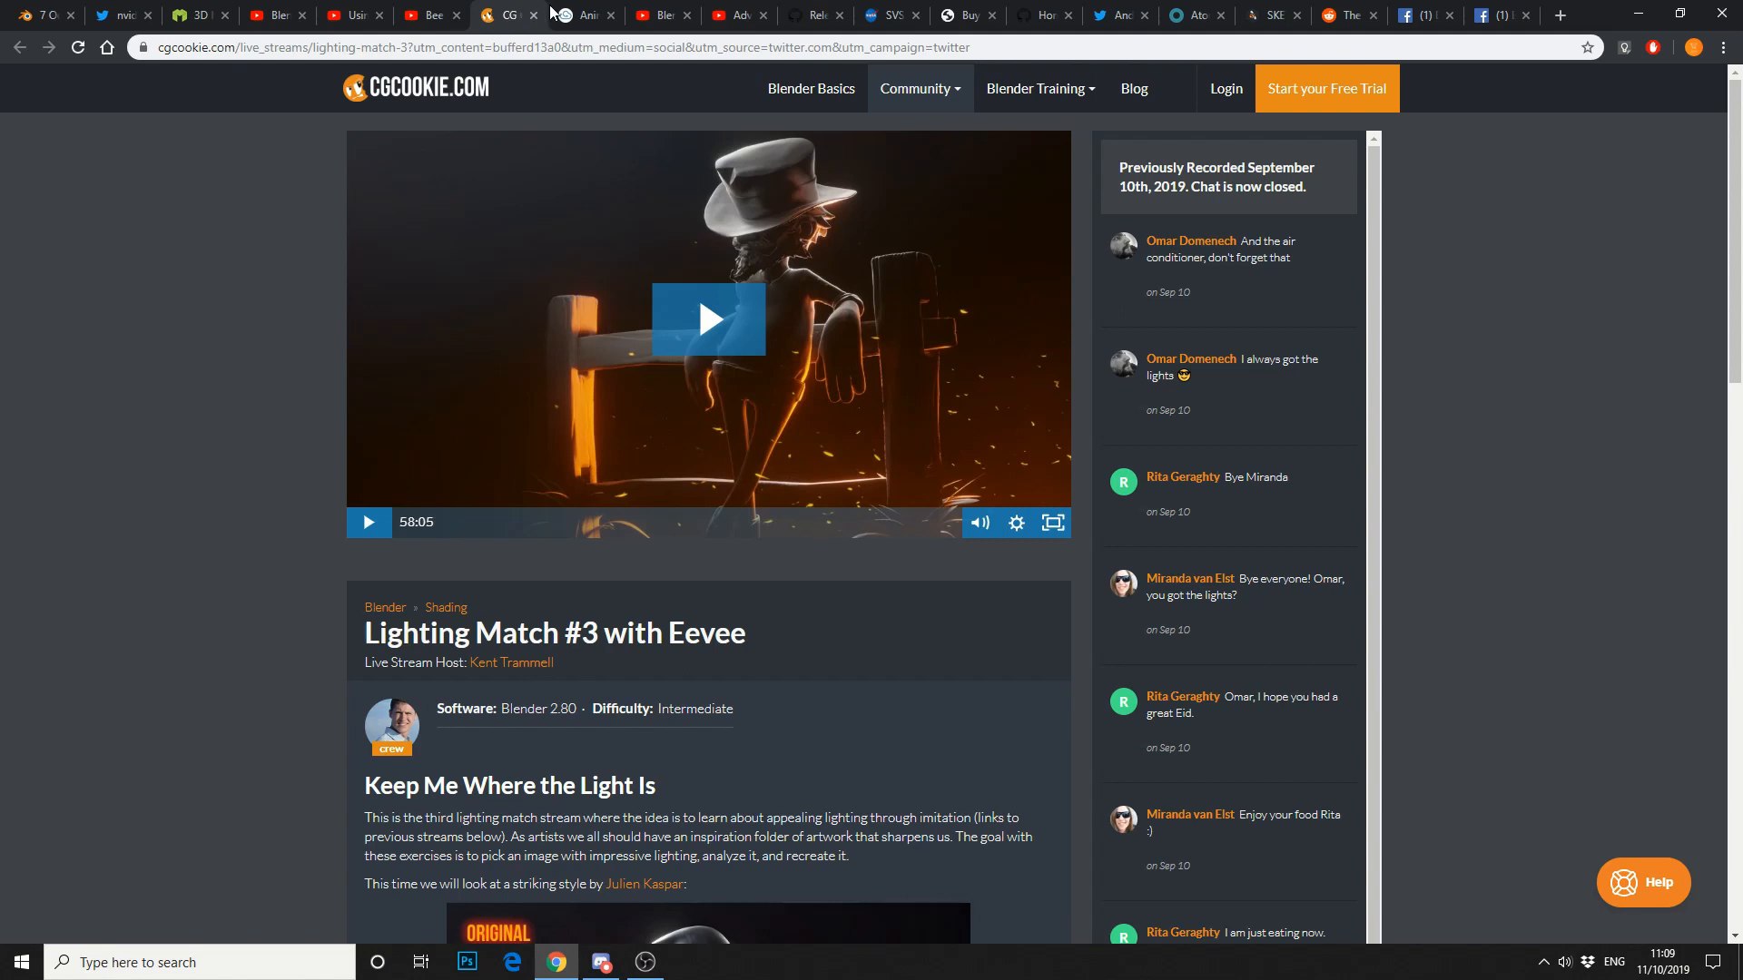
left_click(582, 15)
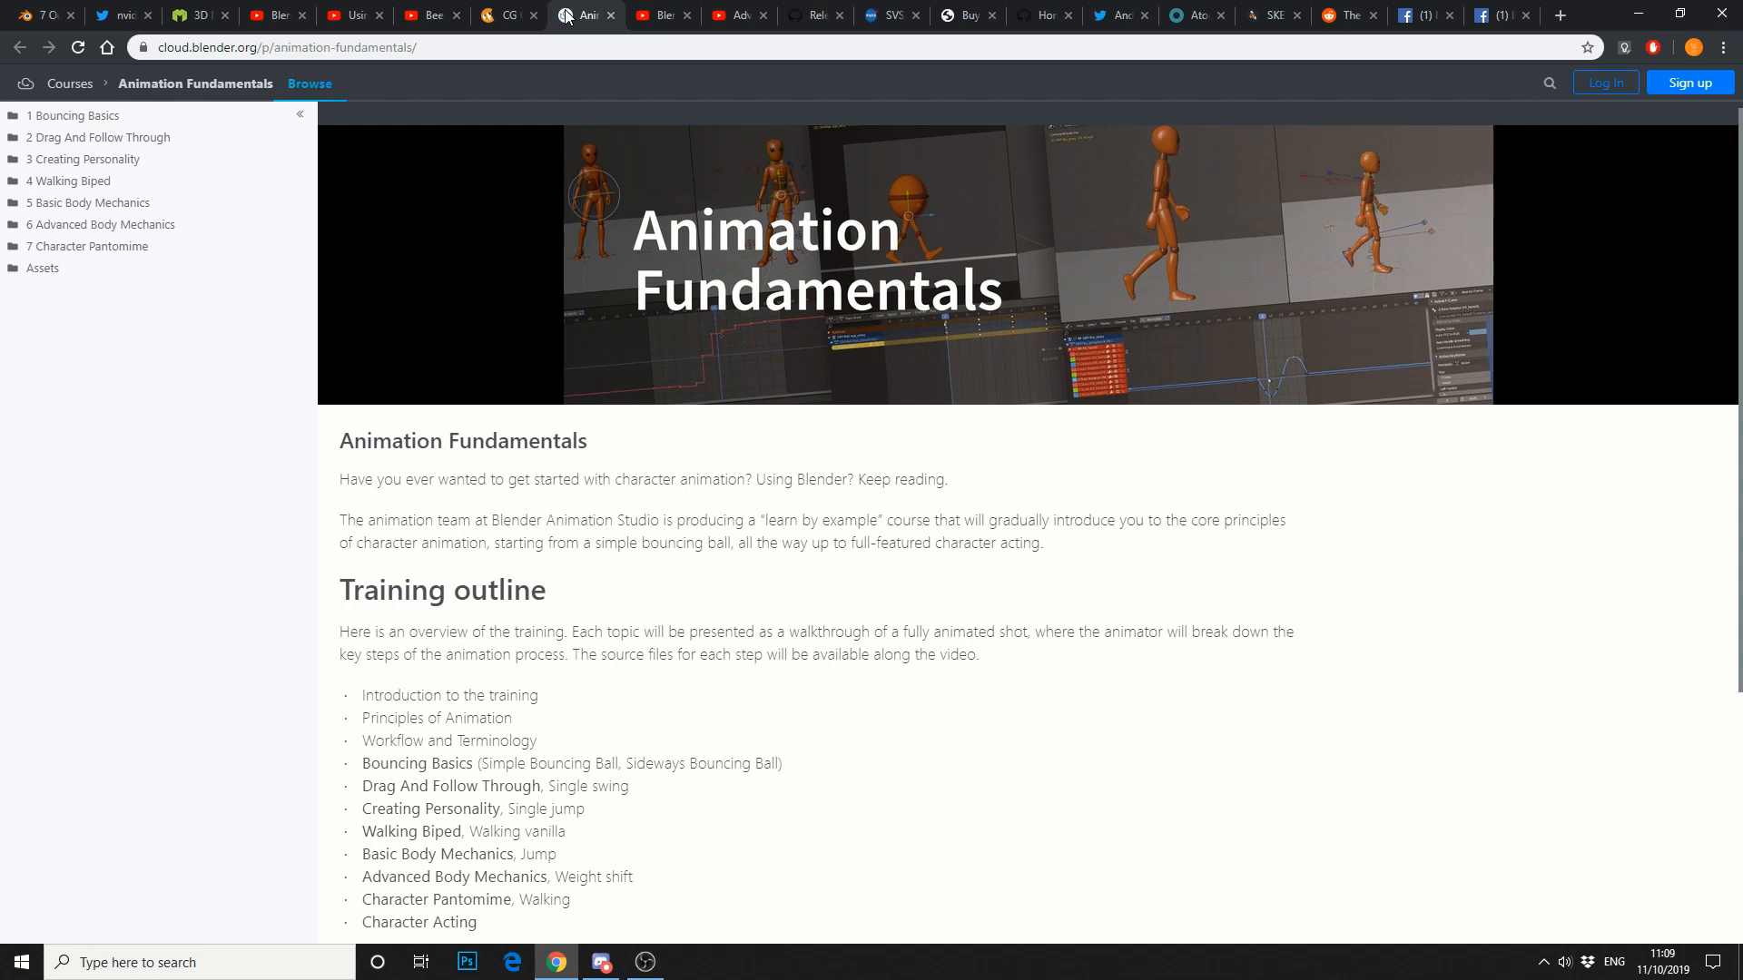
left_click(660, 15)
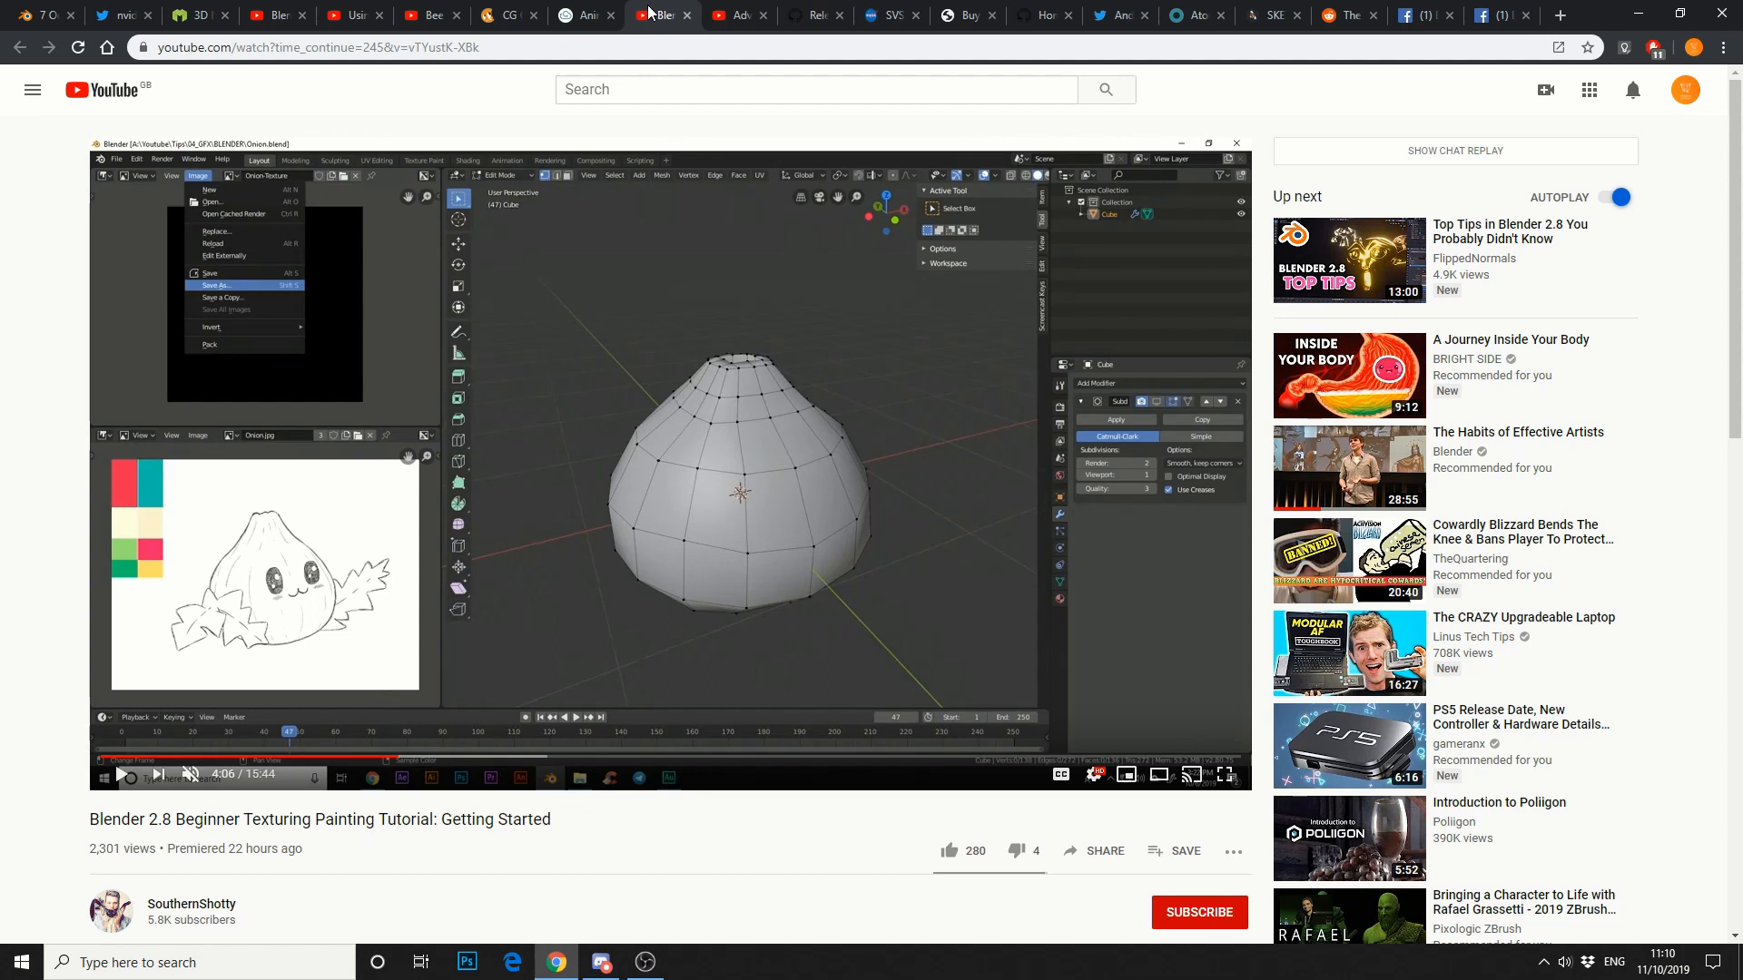
mouse_move(811, 199)
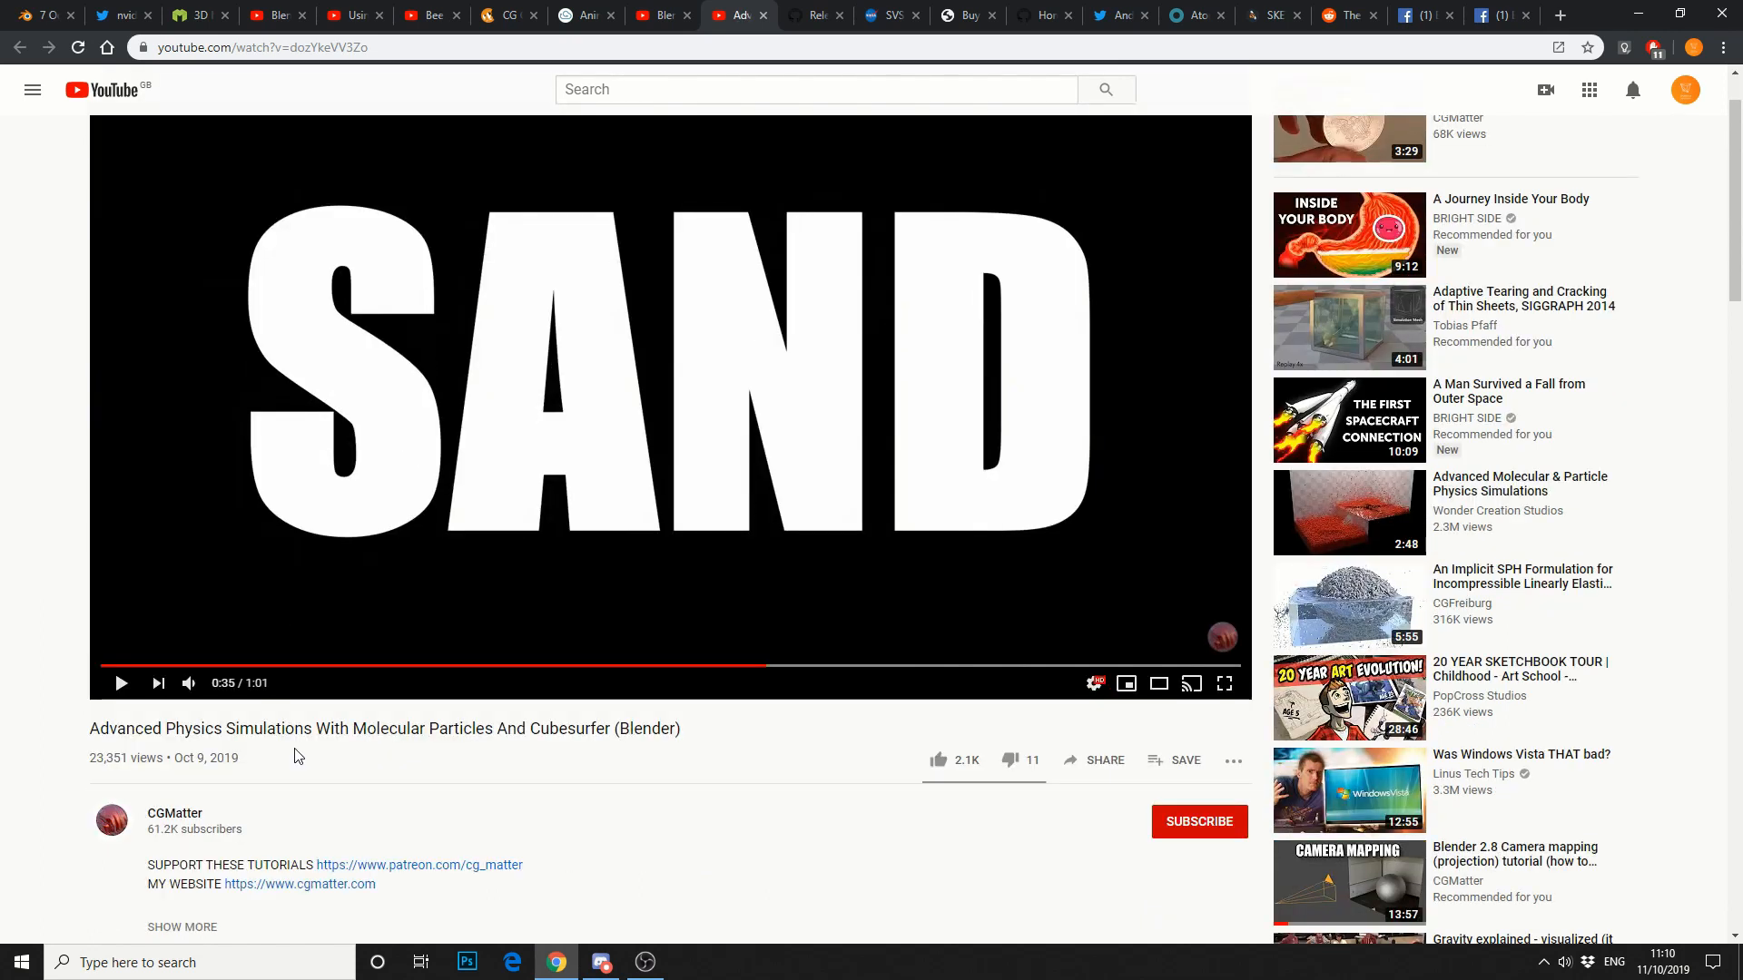
left_click(817, 15)
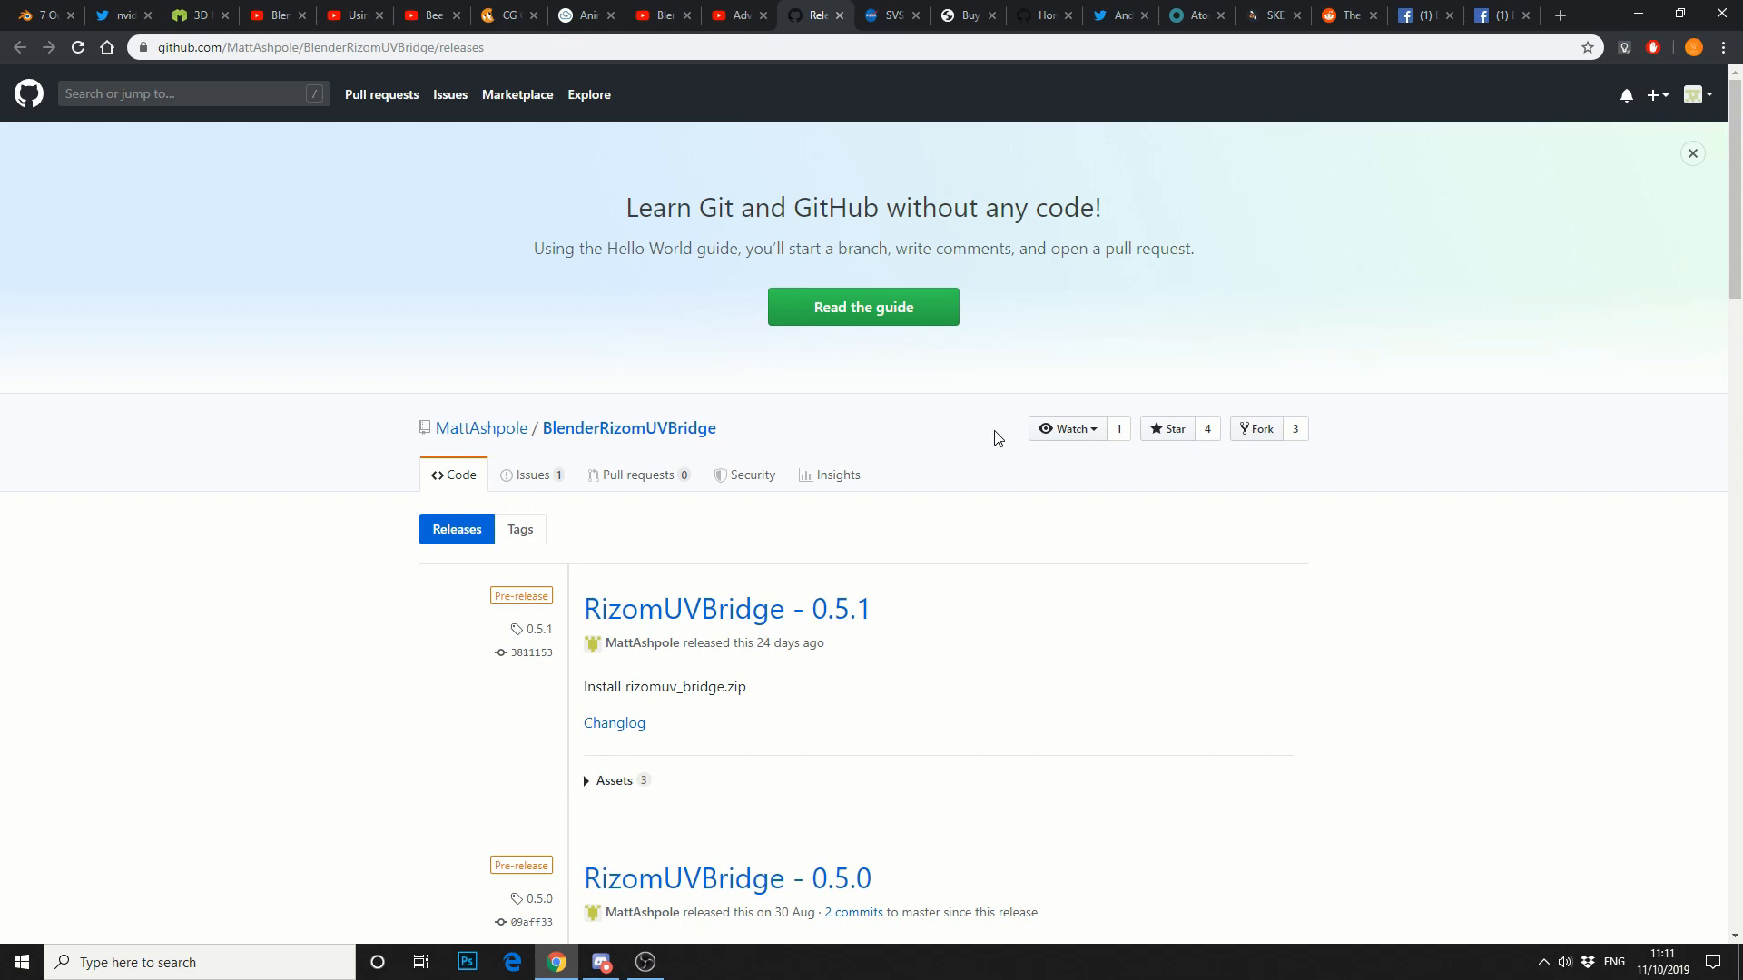
mouse_move(1130, 585)
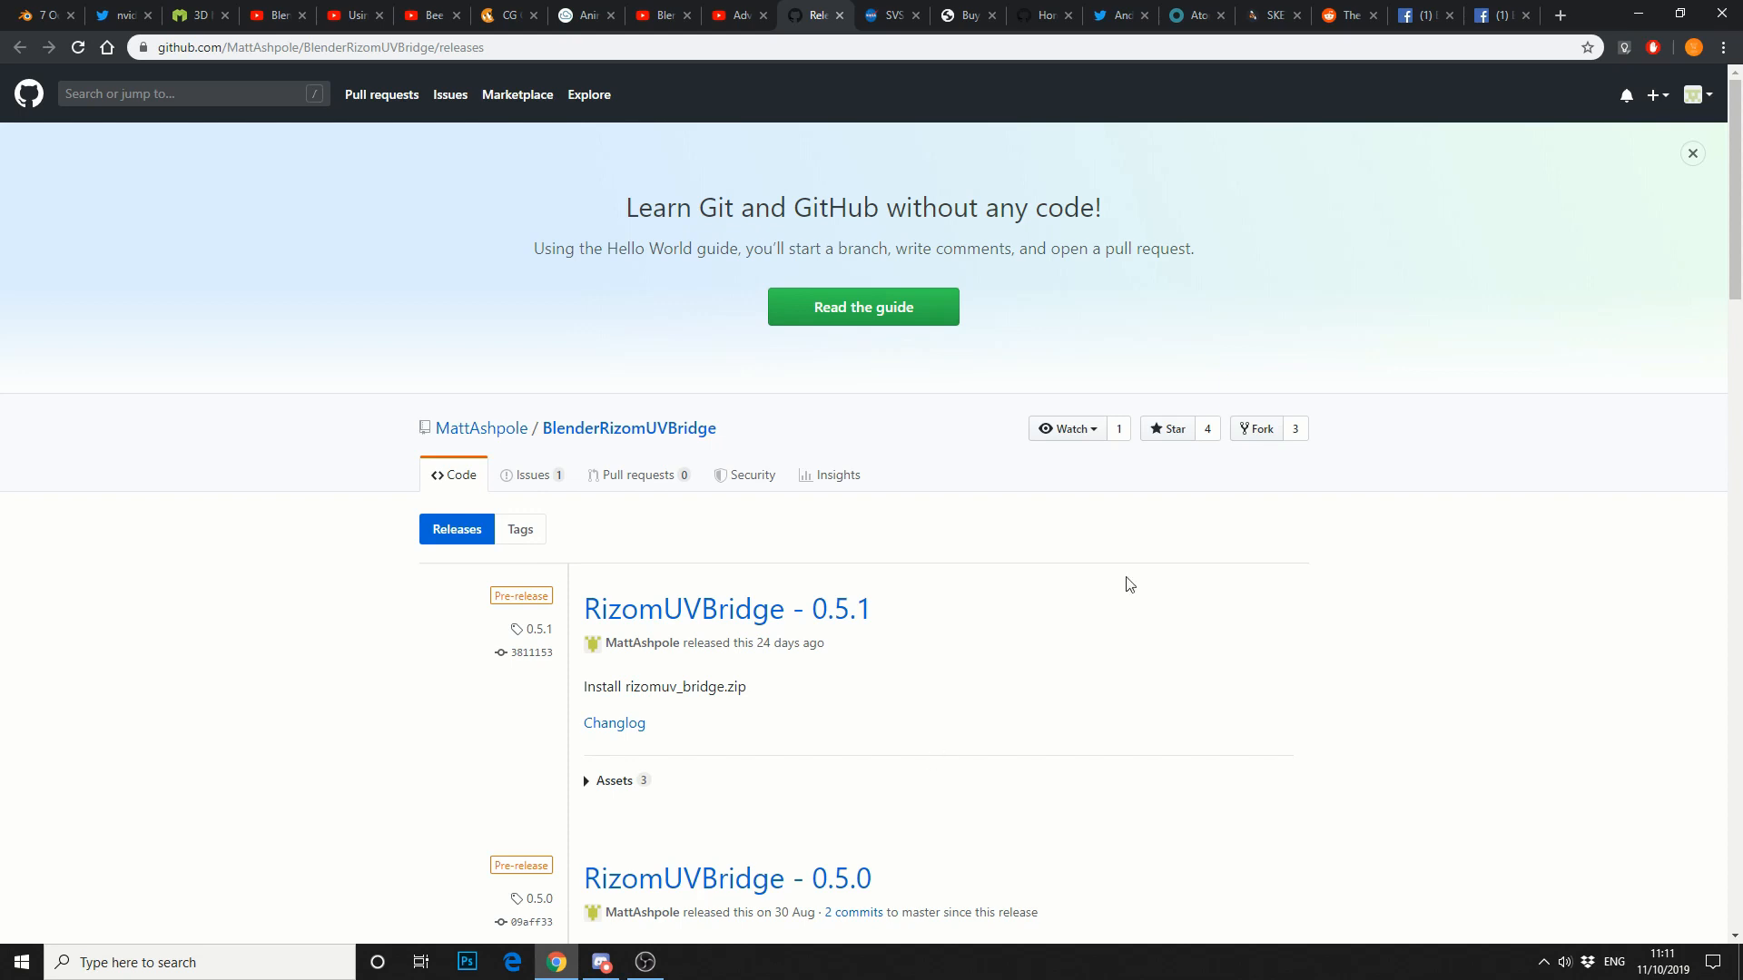
mouse_move(890, 15)
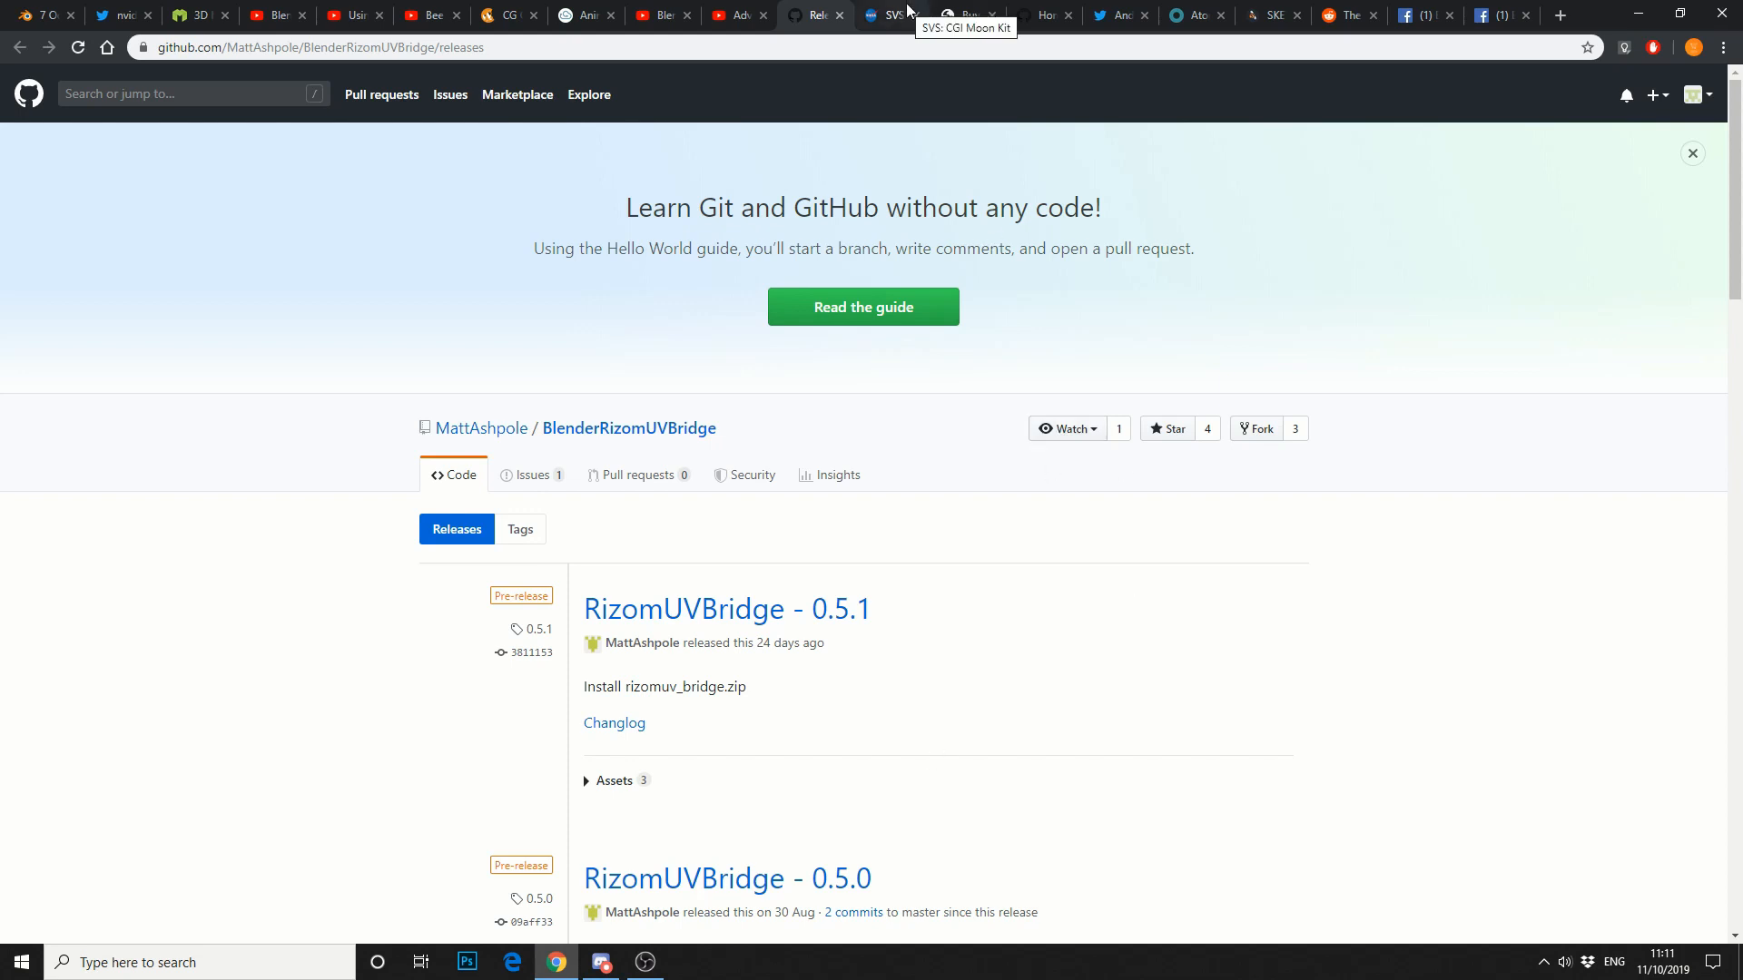
Show the CGI Moon Kit colour map and list its available download sizes.
left_click(889, 15)
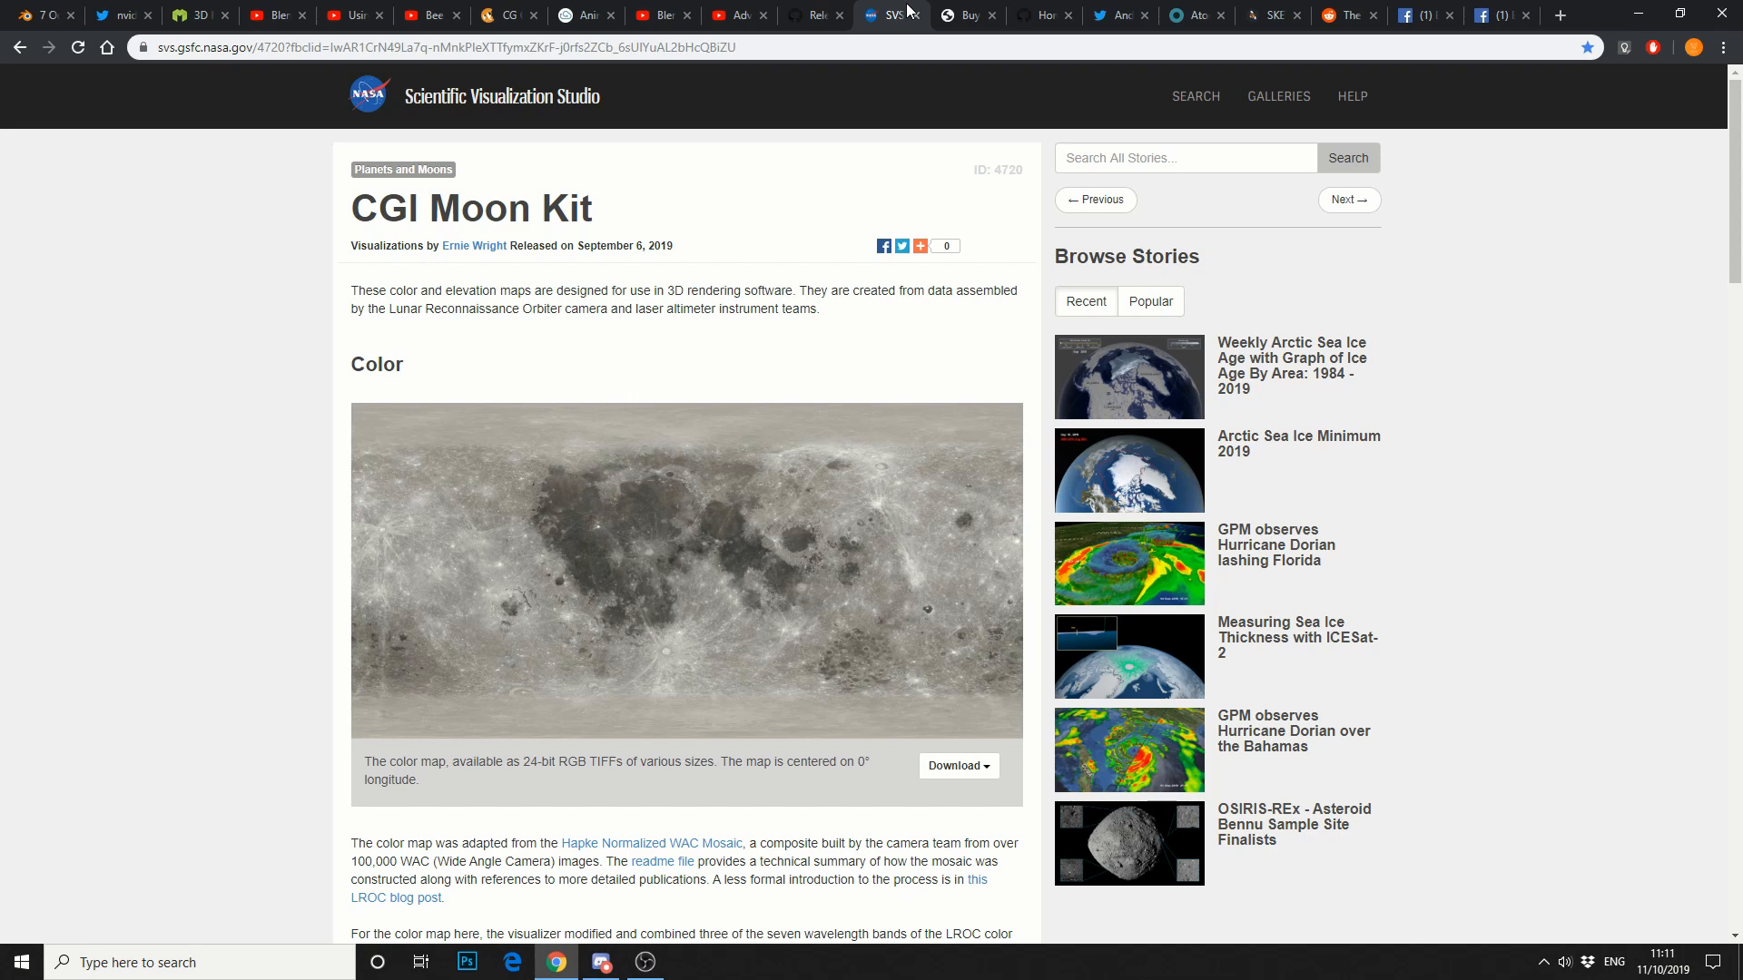
scroll("down", 3)
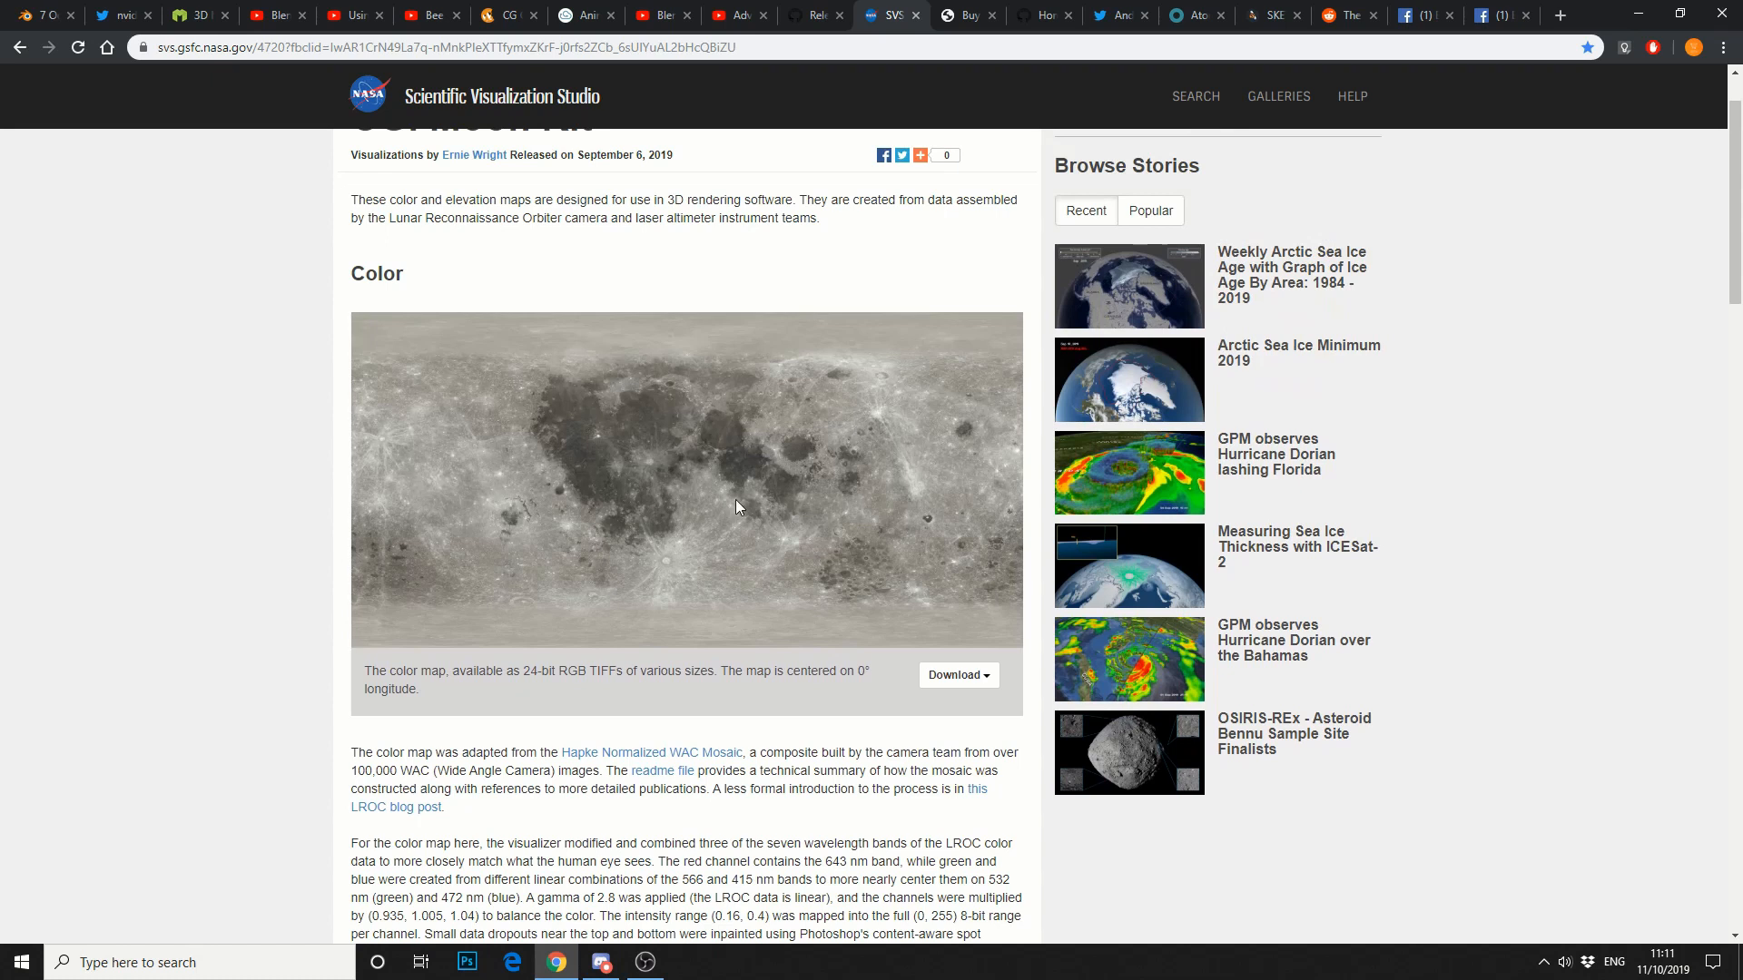
mouse_move(980, 692)
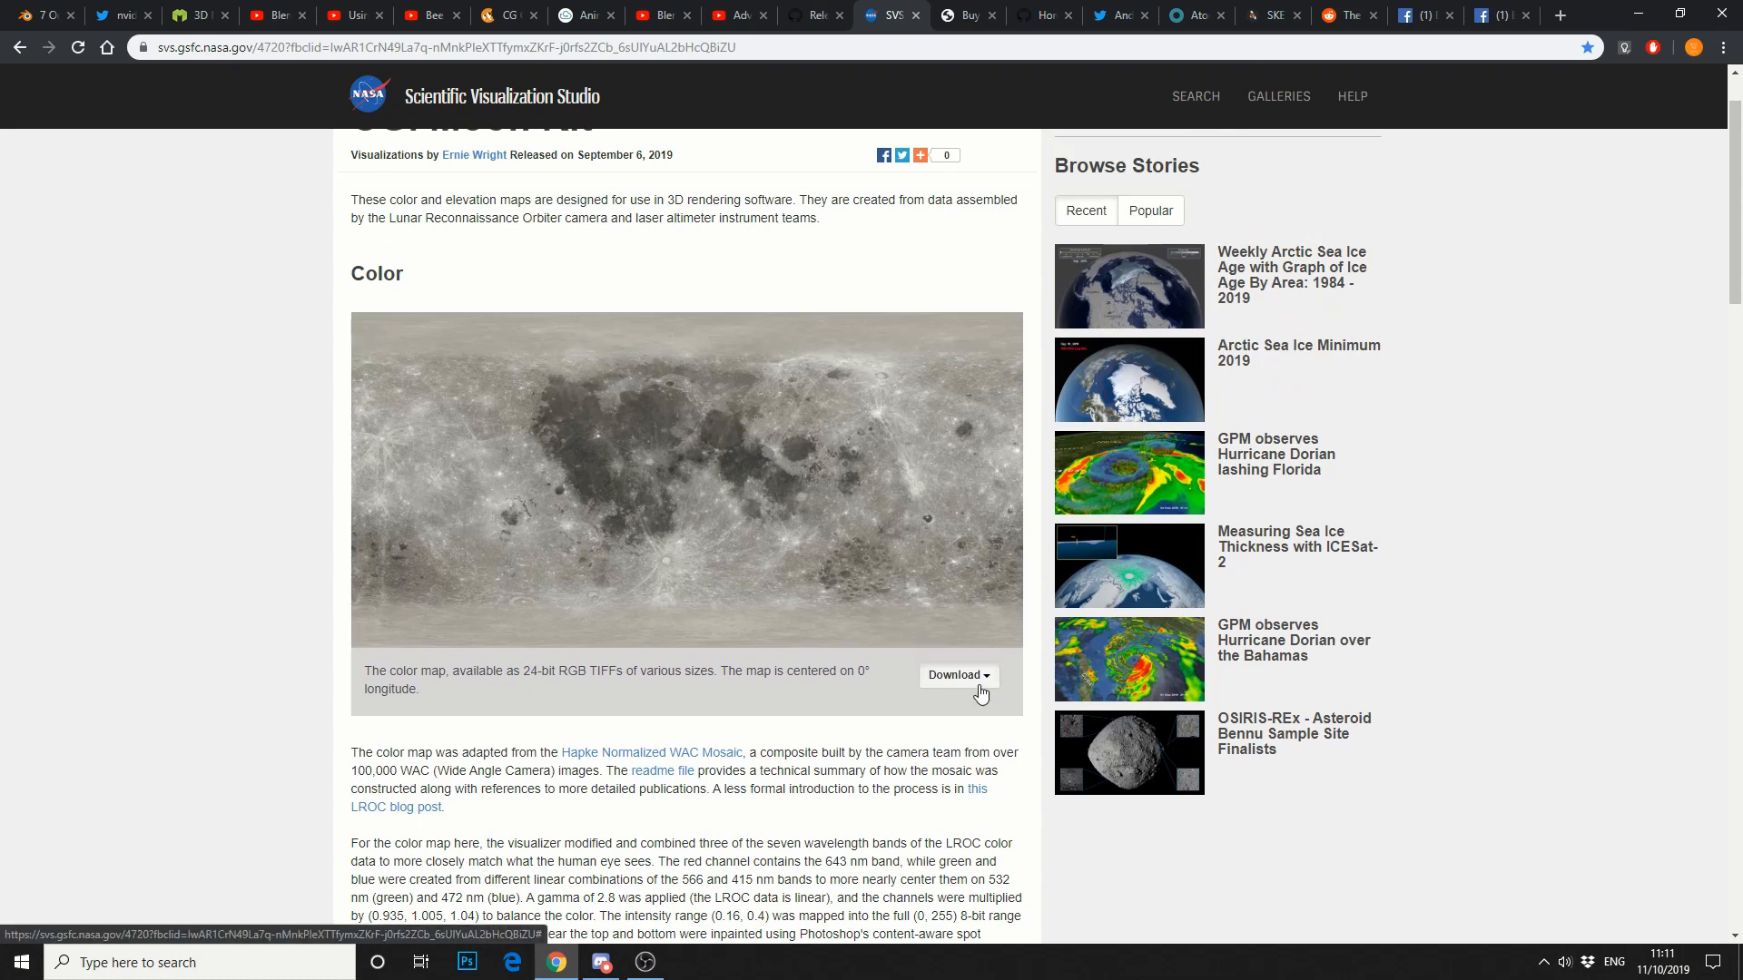
left_click(956, 674)
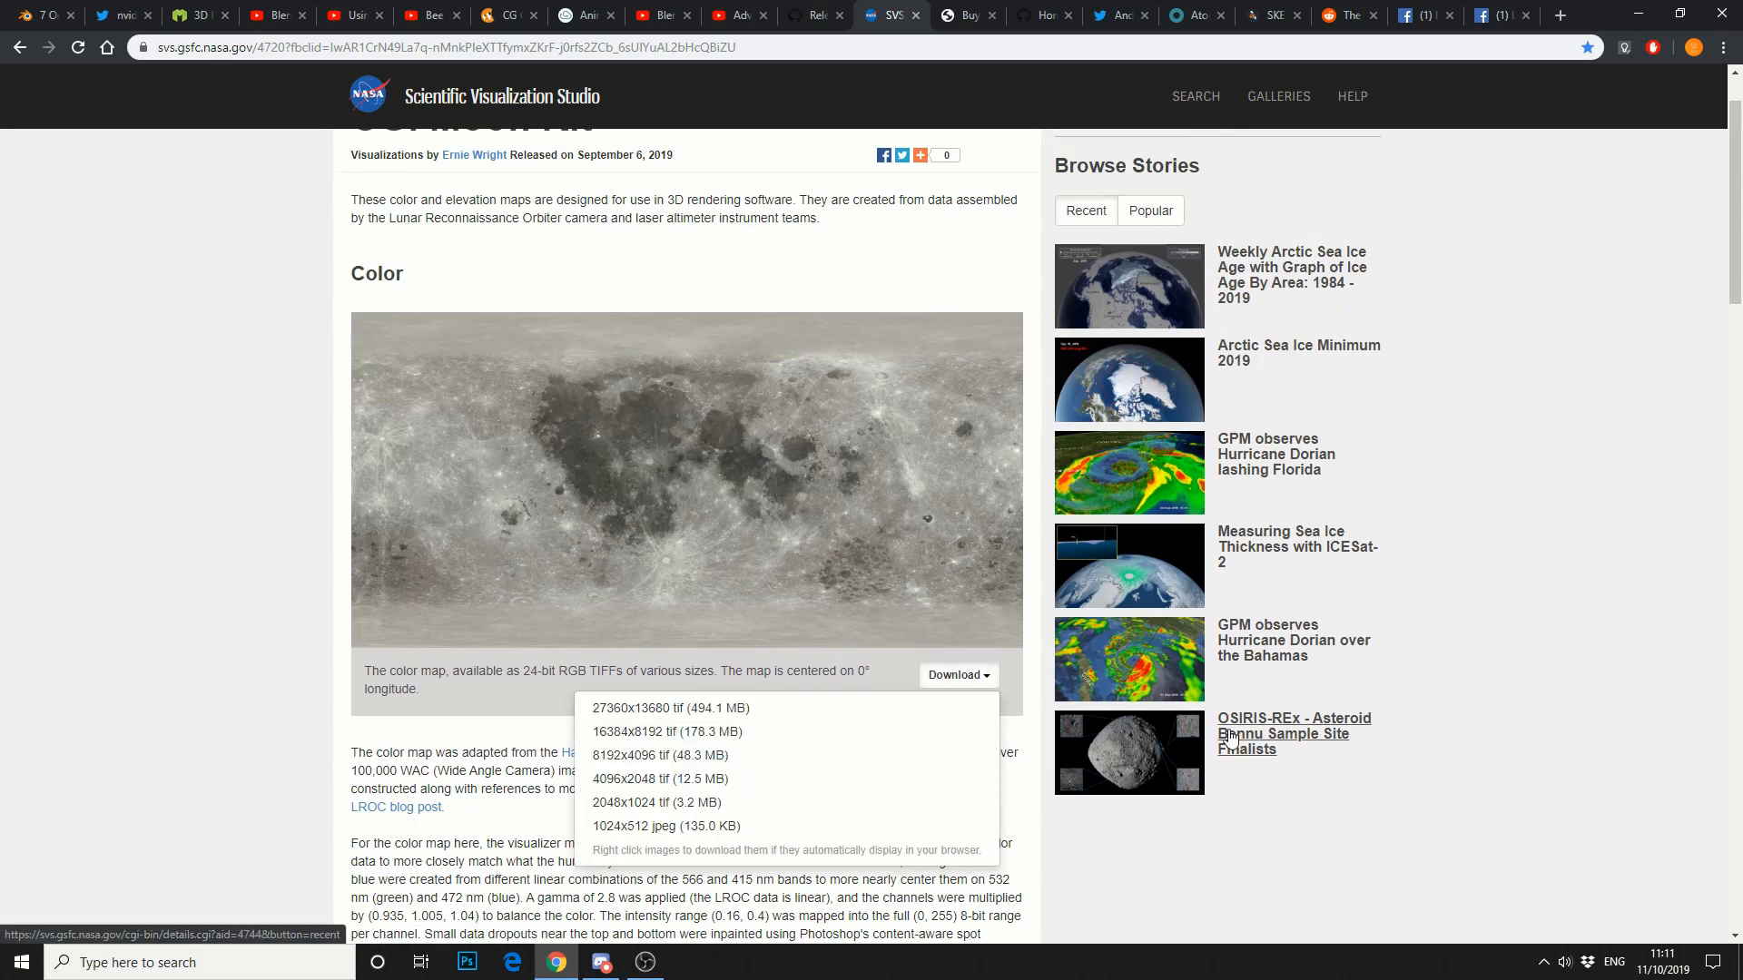
mouse_move(916, 708)
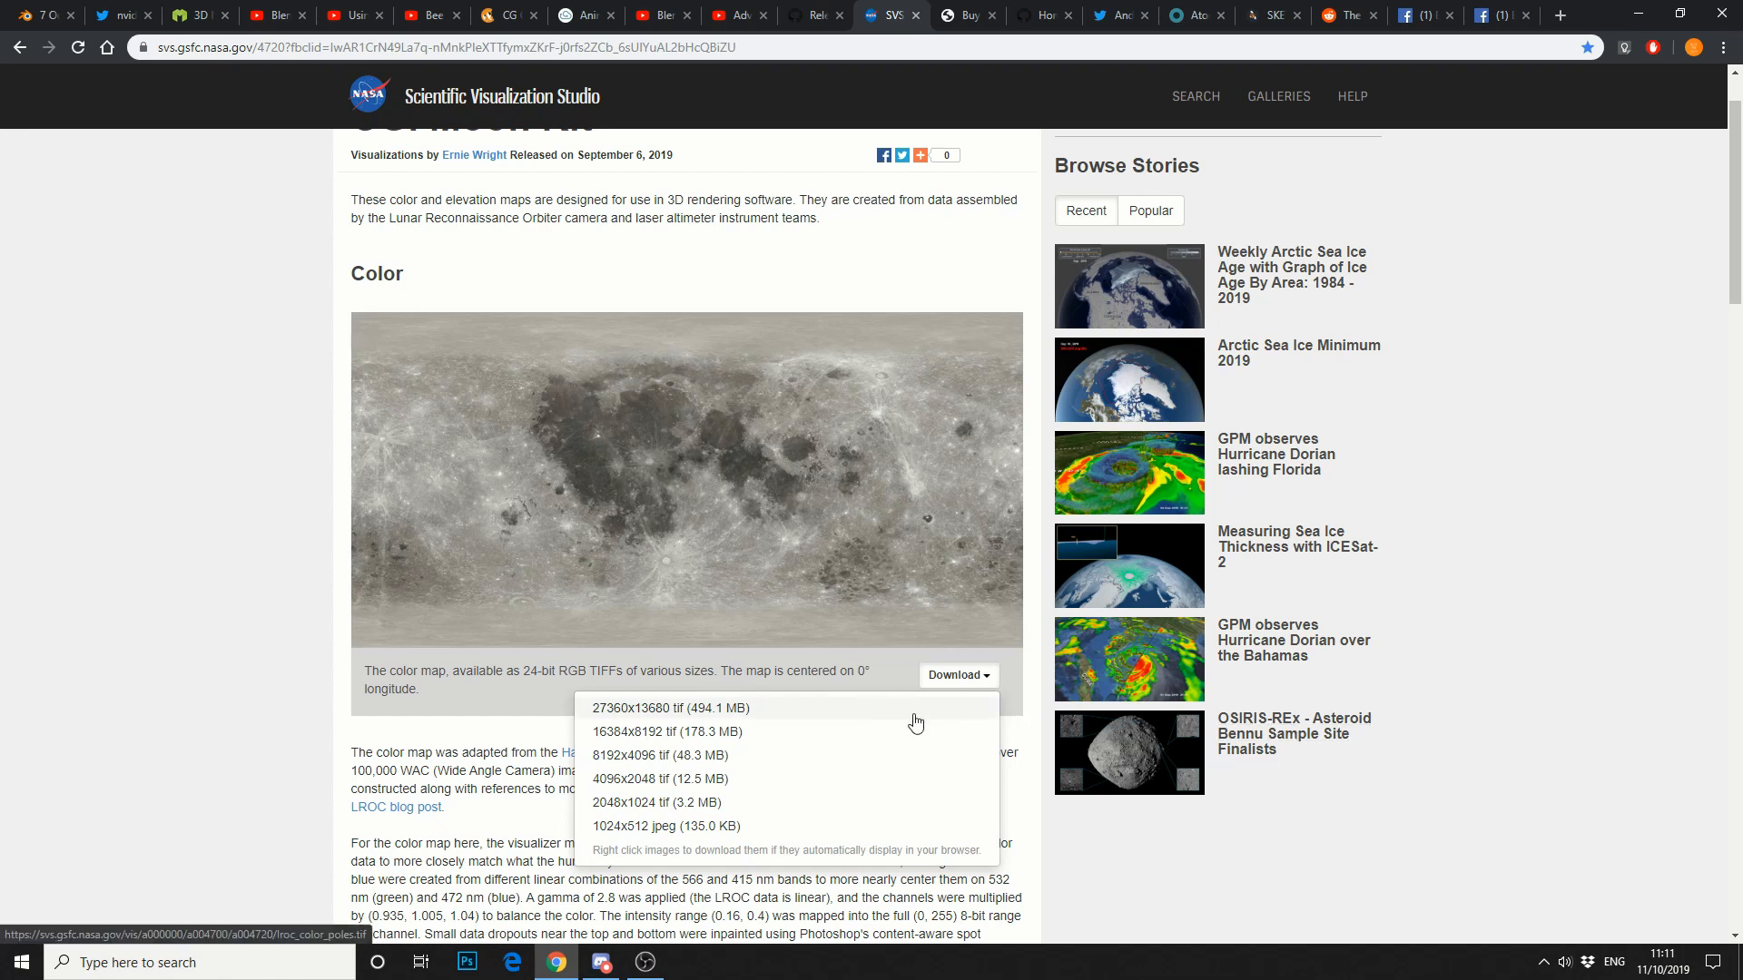
scroll("down", 3)
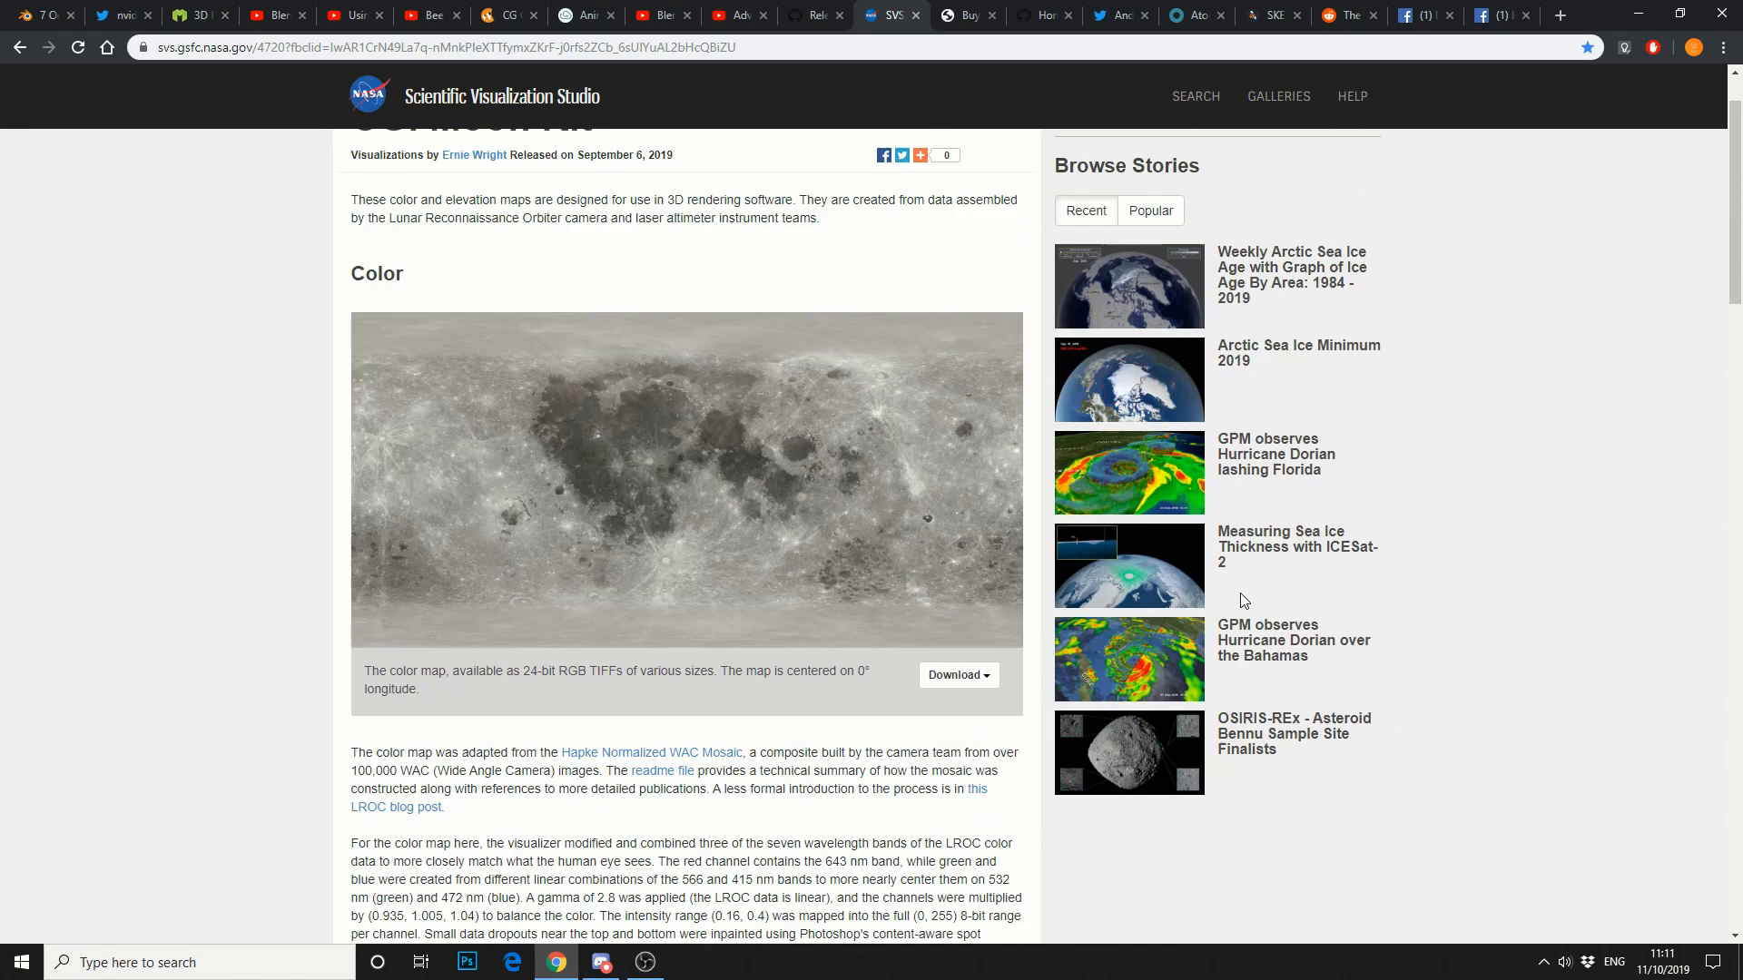
mouse_move(988, 88)
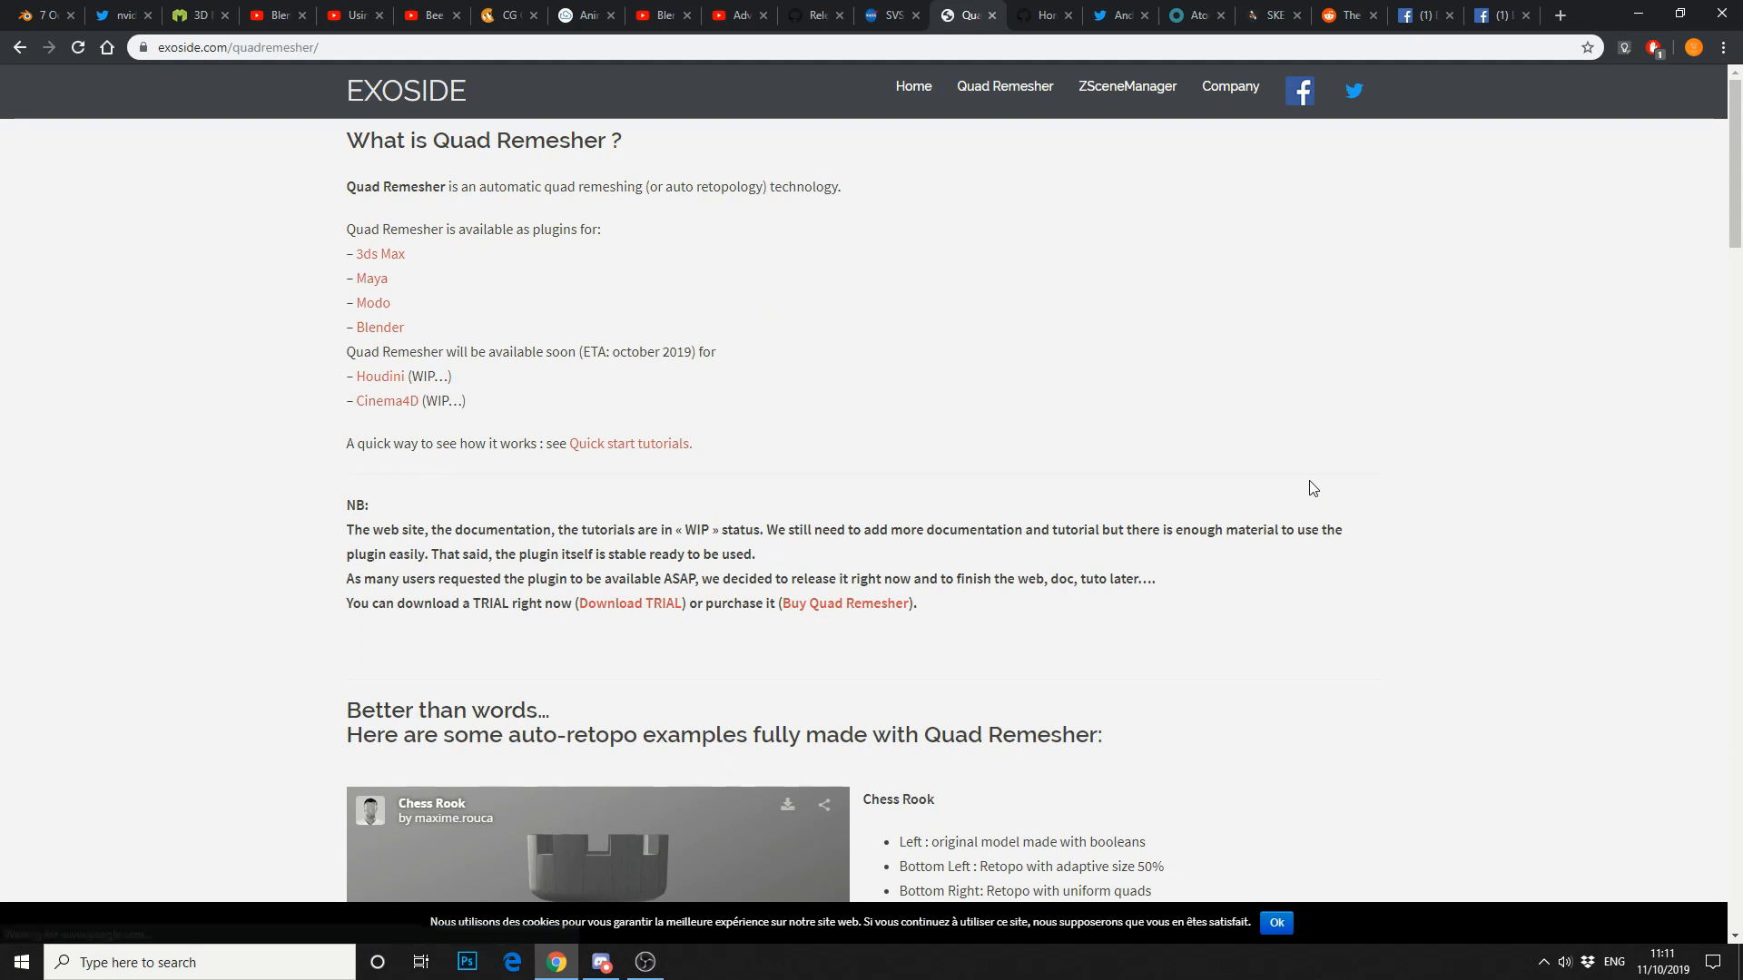
Show Quad Remesher's licence pricing page, then move to the Lumiere for 2.81 wiki.
scroll("down", 3)
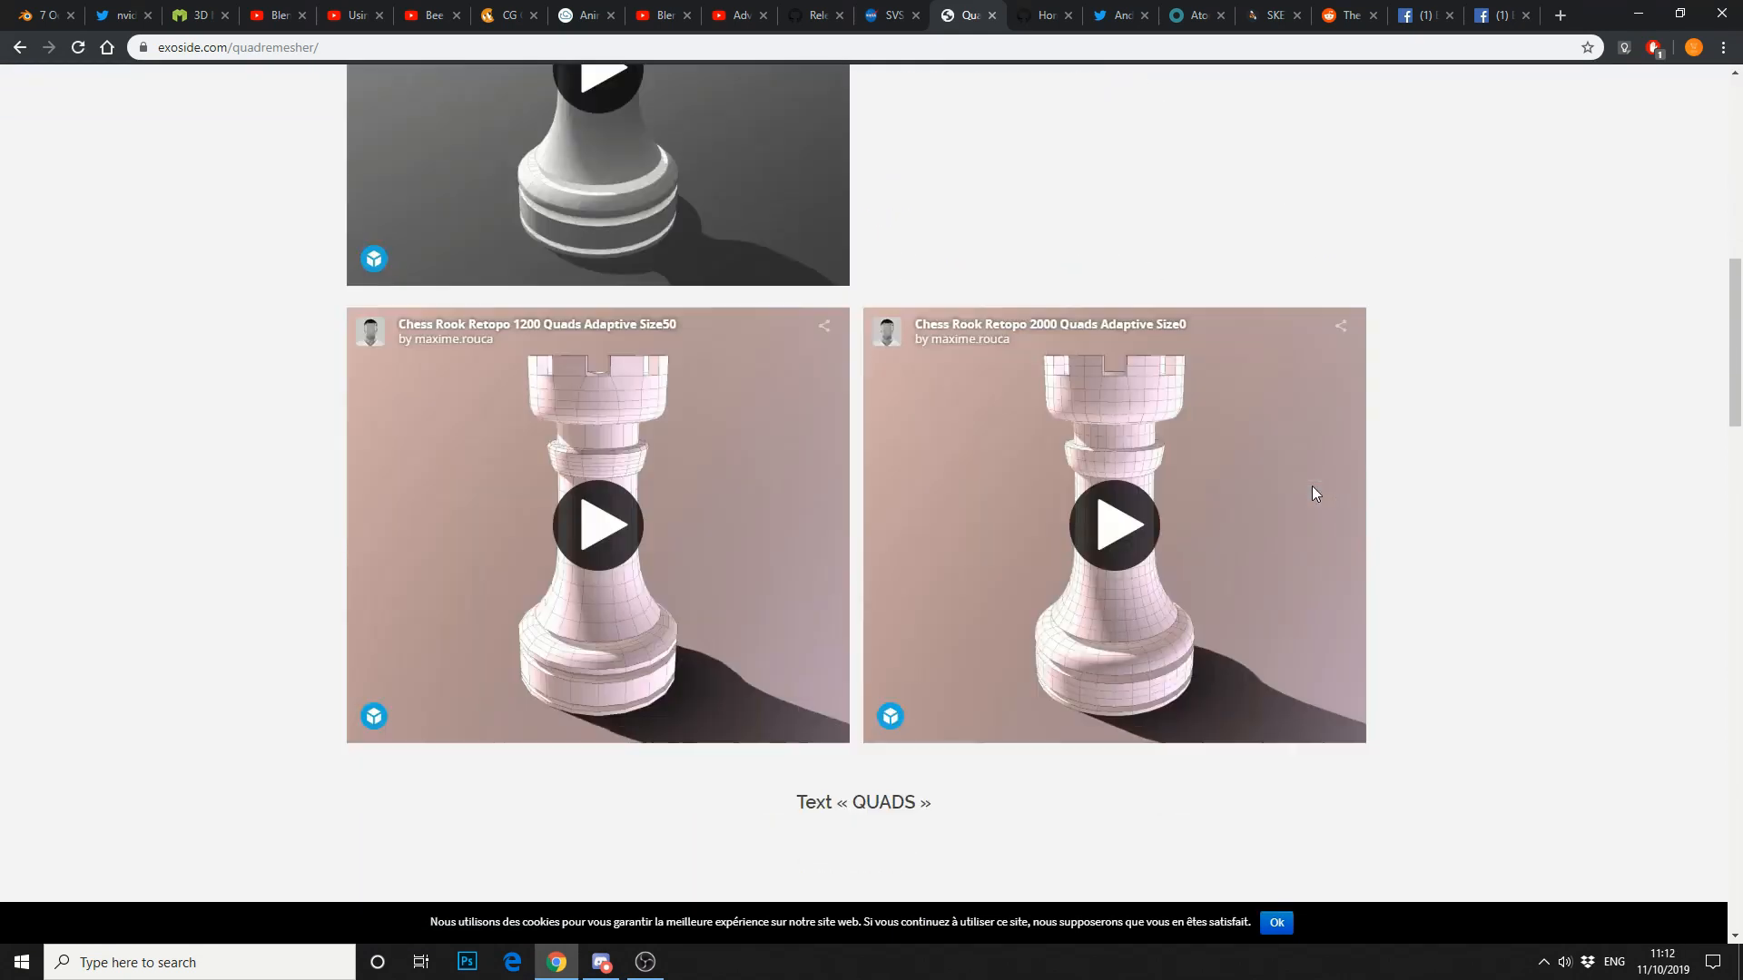
scroll("down", 3)
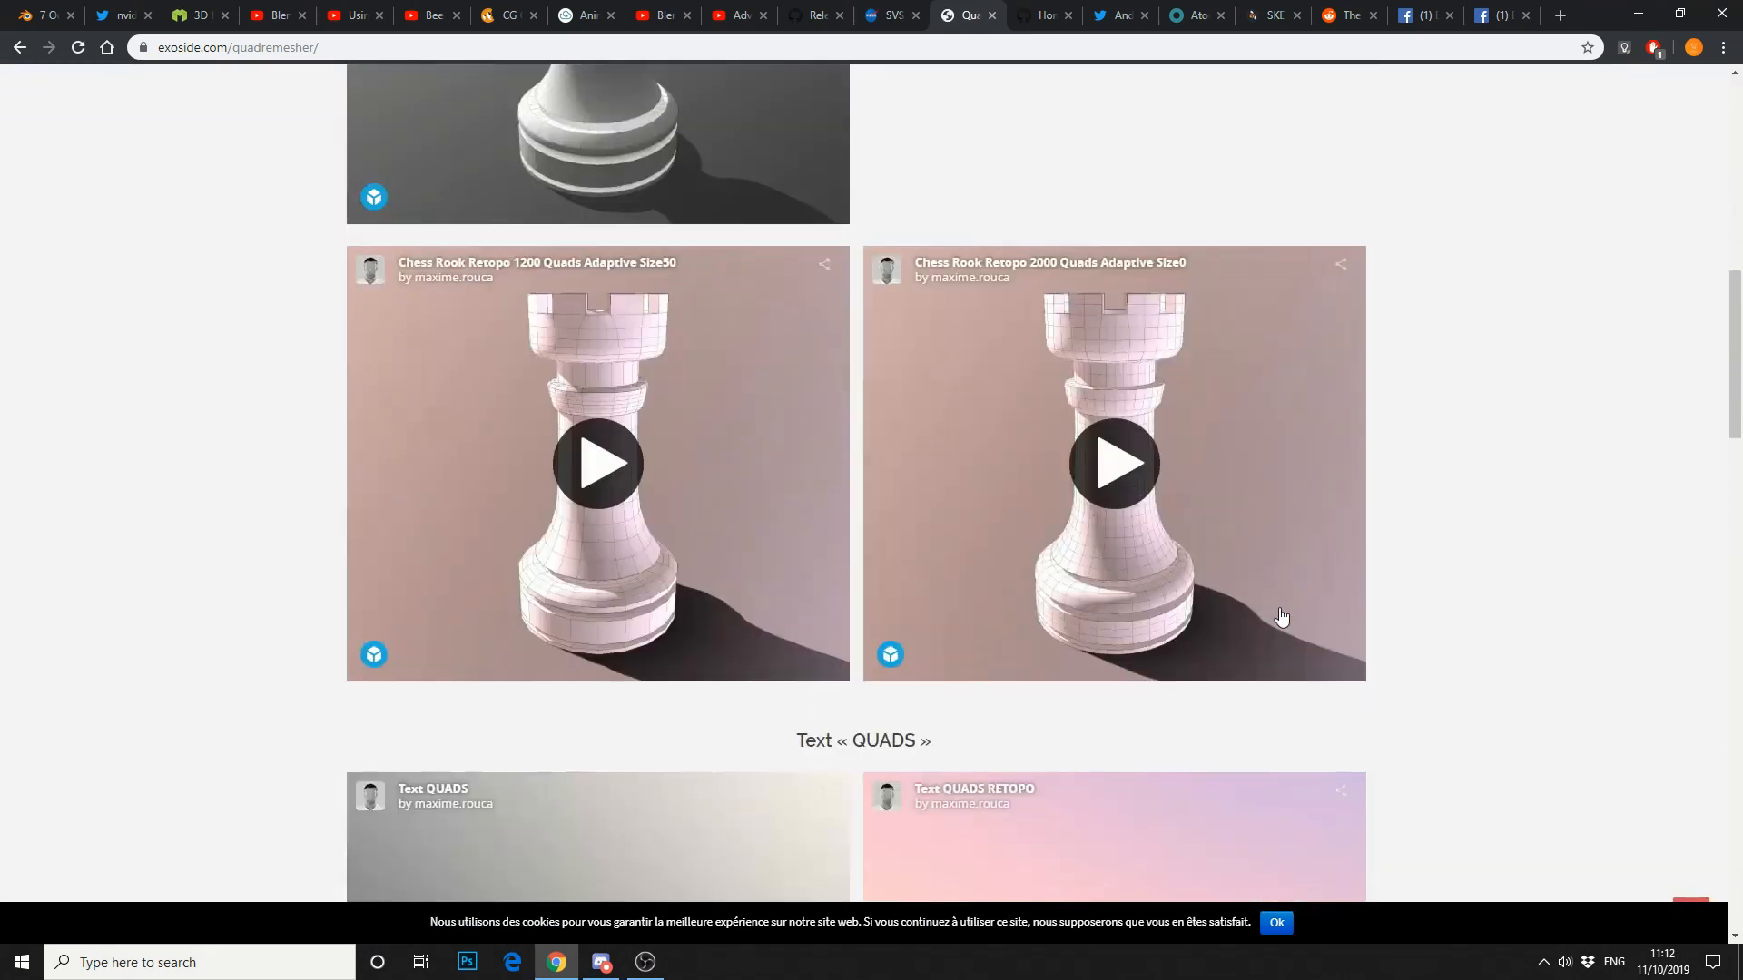
scroll("up", 3)
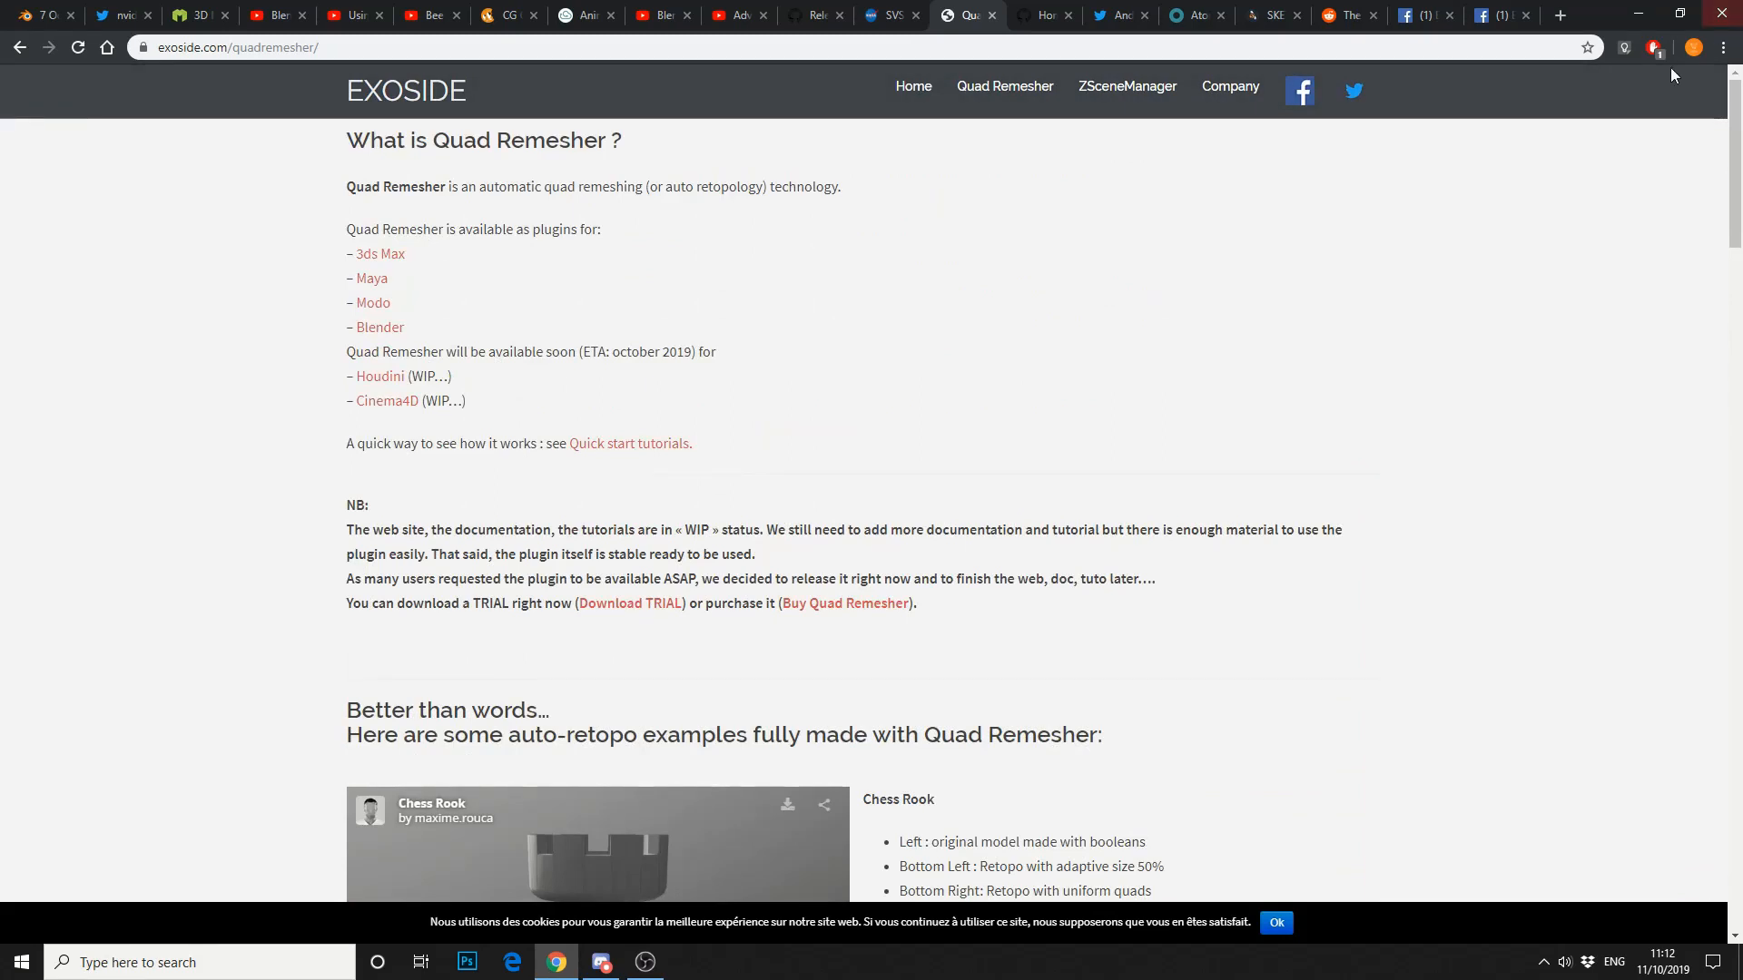
left_click(843, 604)
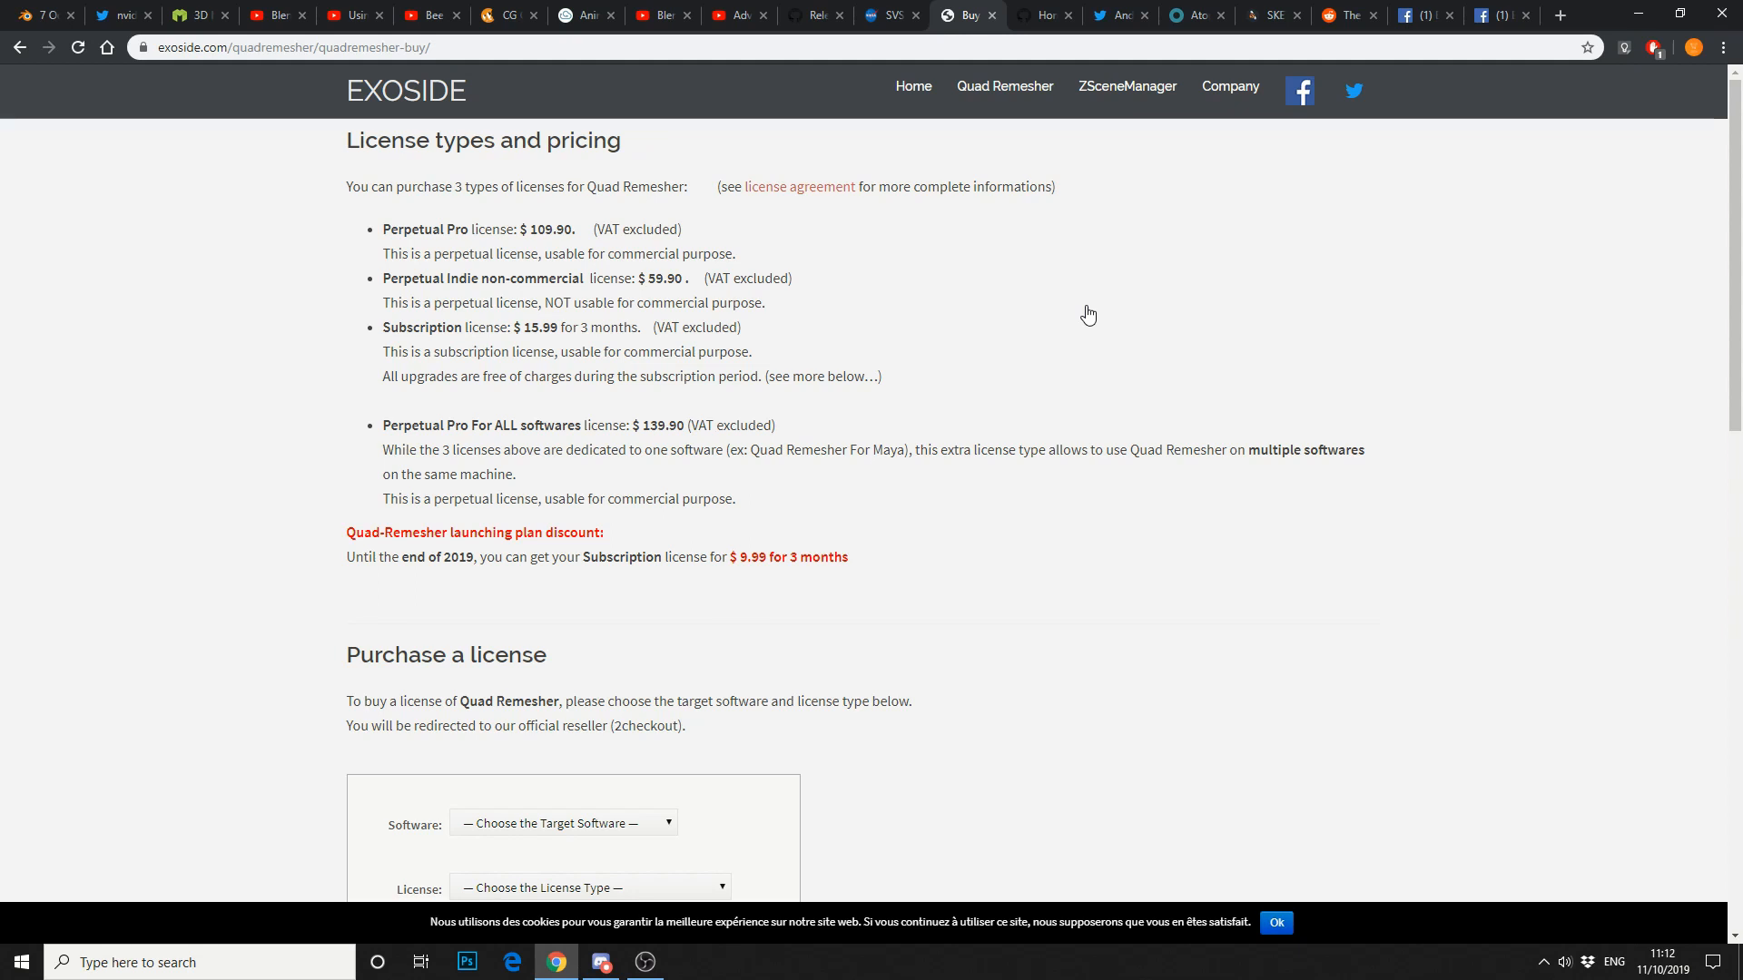
left_click(1041, 16)
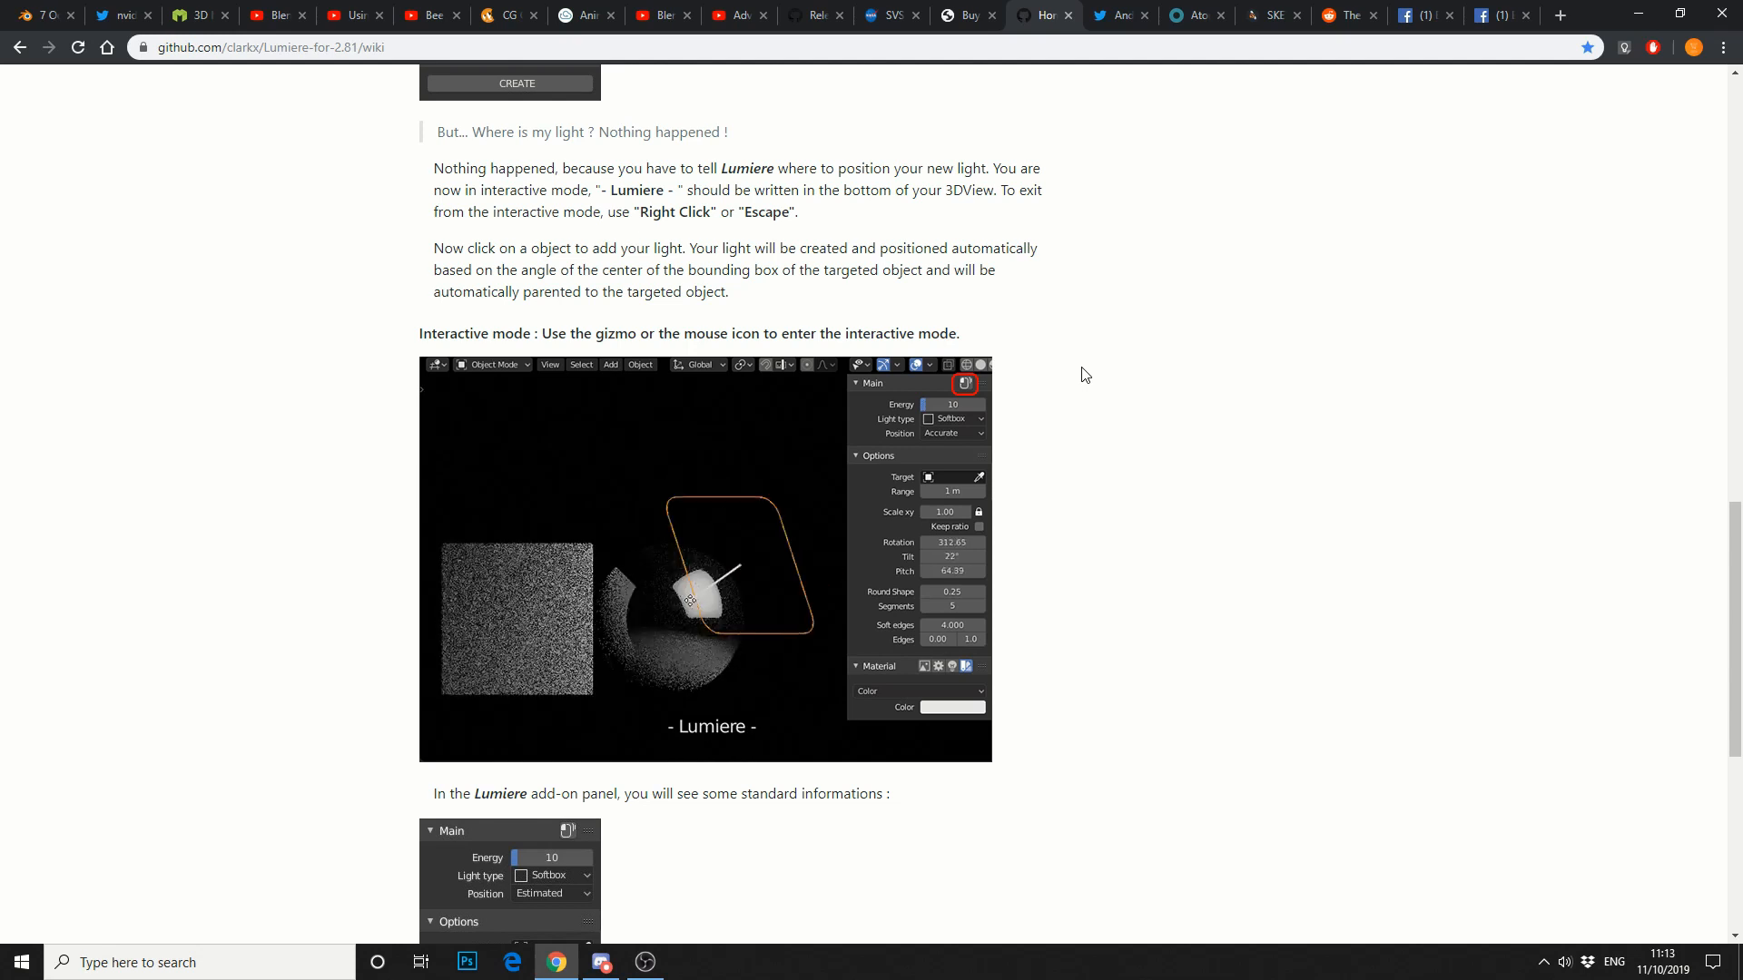
Browse the Atomic Data Manager features and video tour, then move to the Reddit animation post.
left_click(1120, 14)
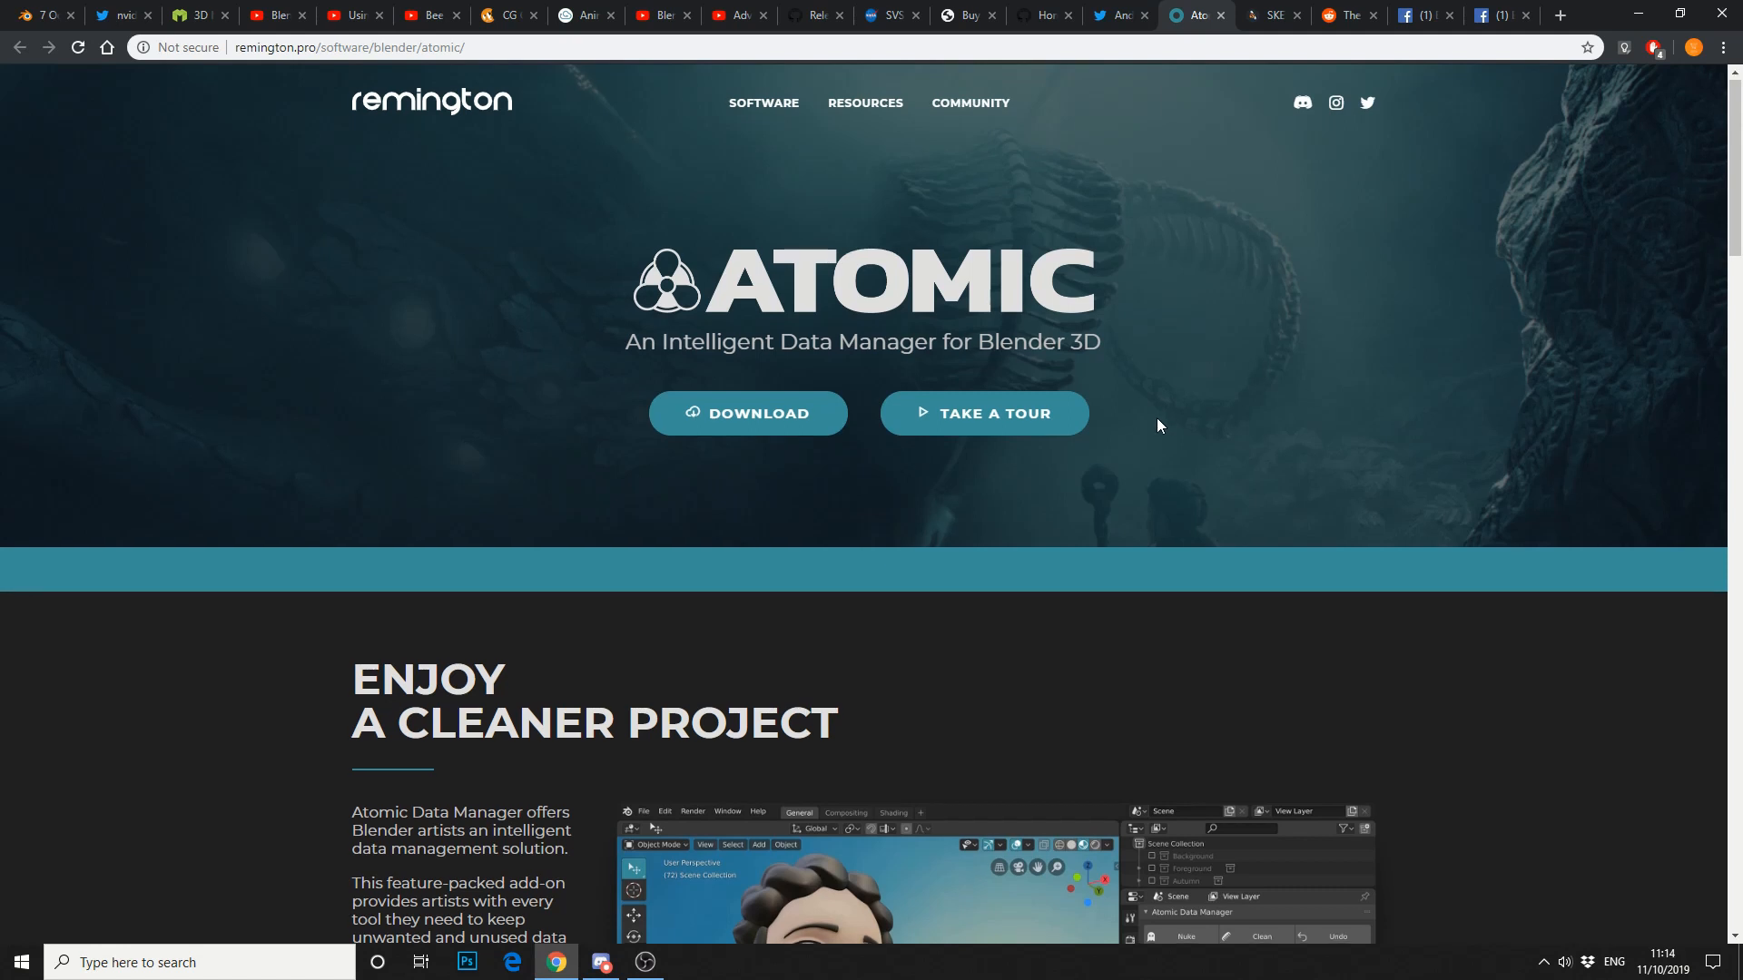
scroll("down", 3)
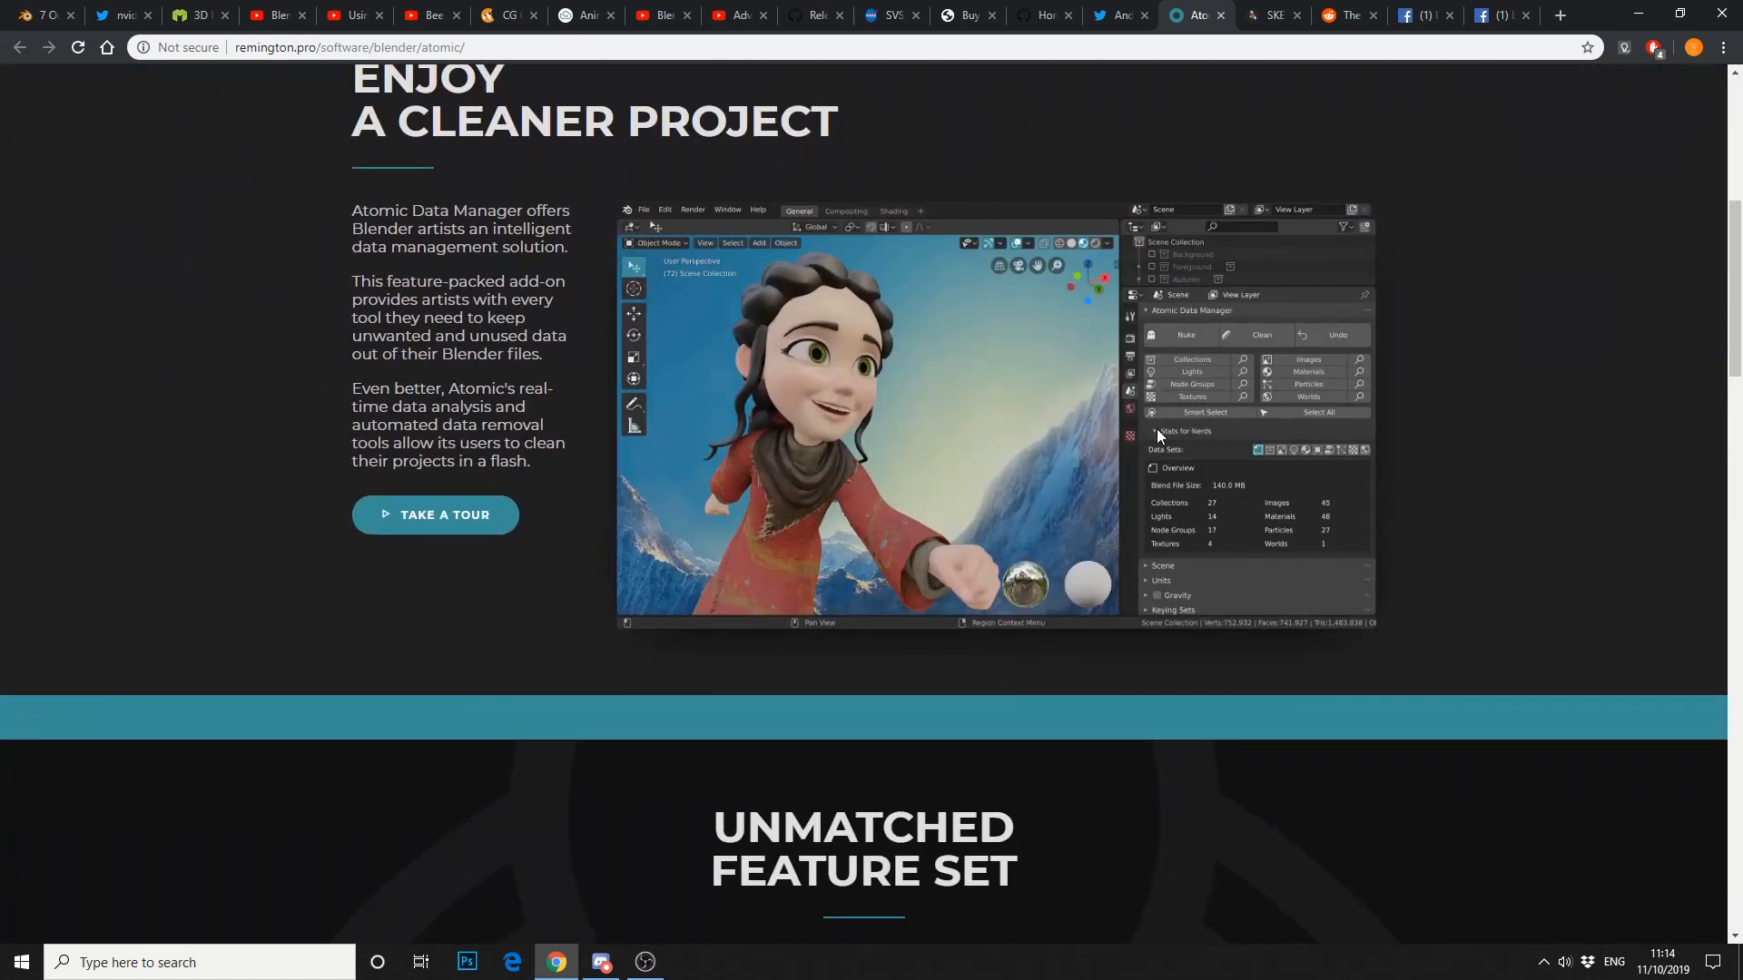
scroll("down", 3)
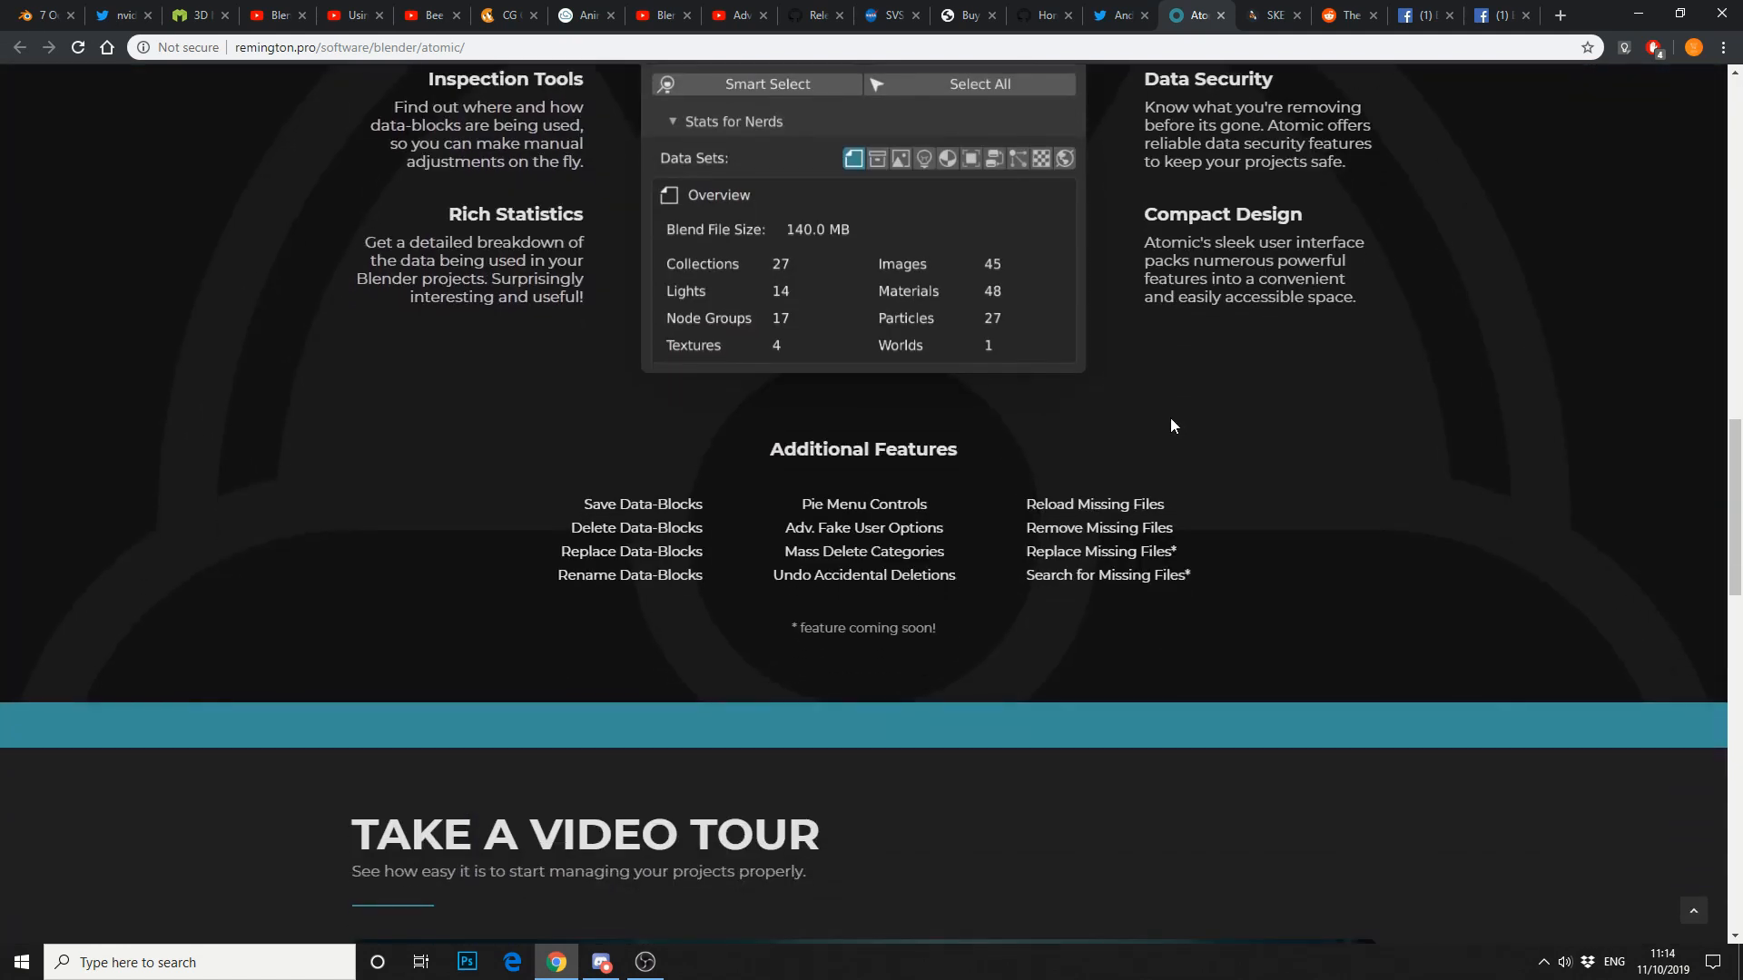
scroll("down", 3)
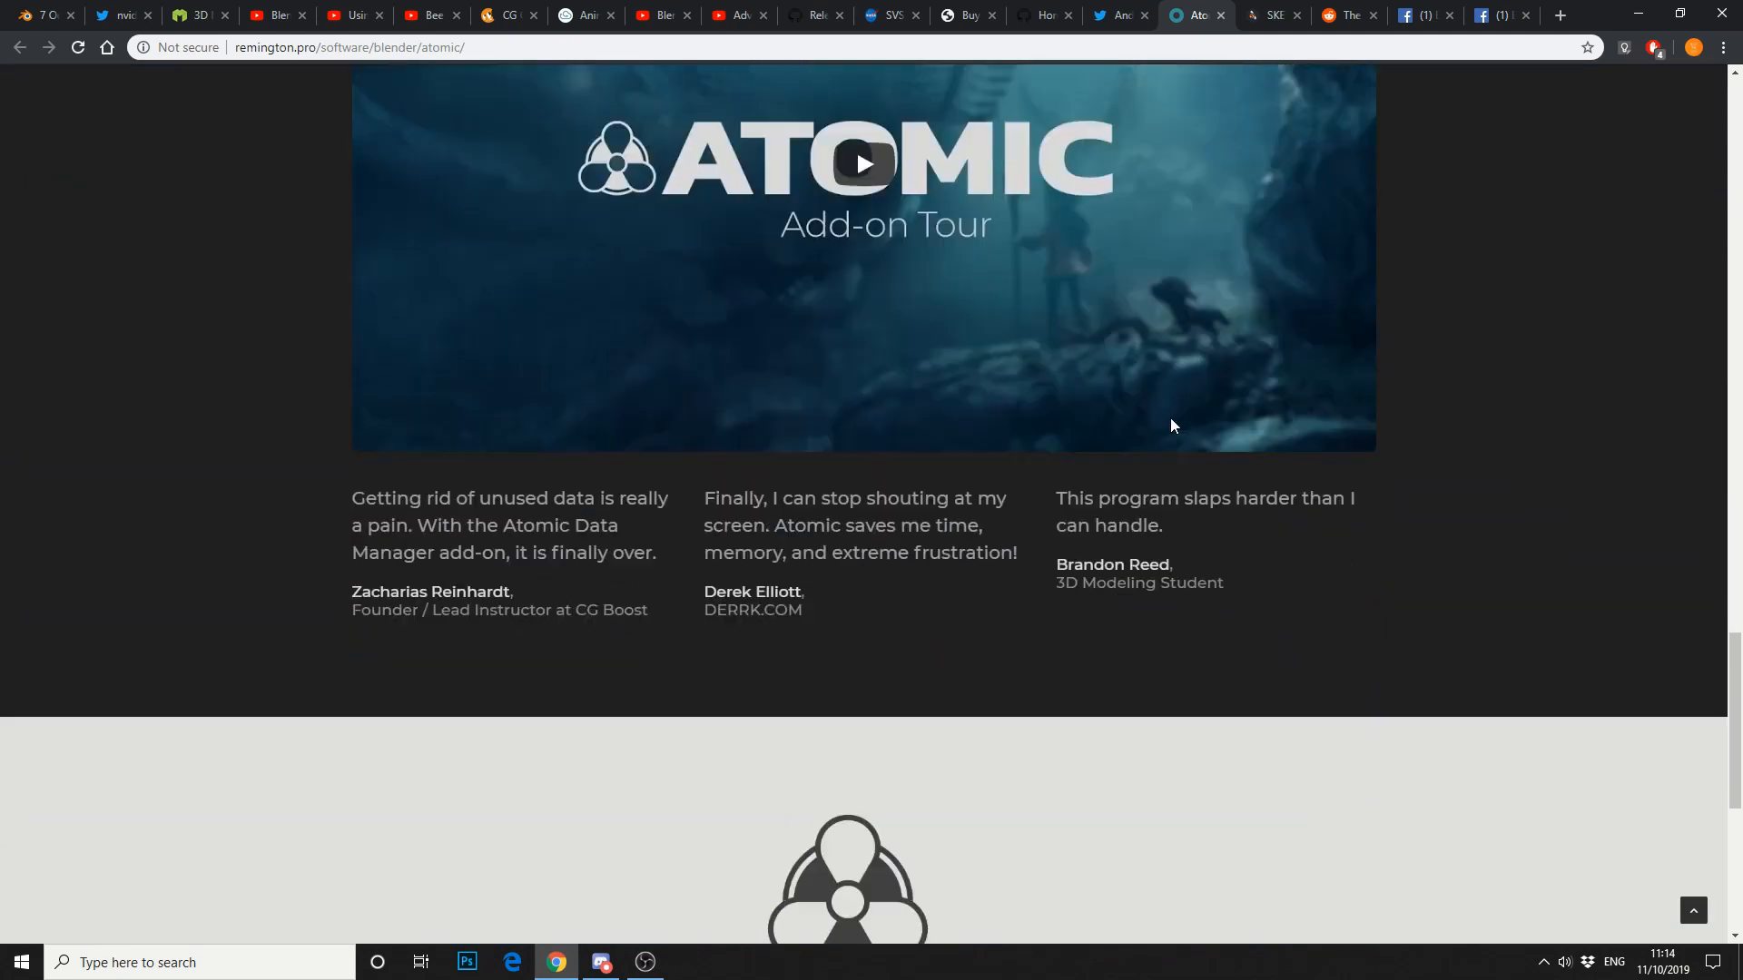
scroll("down", 3)
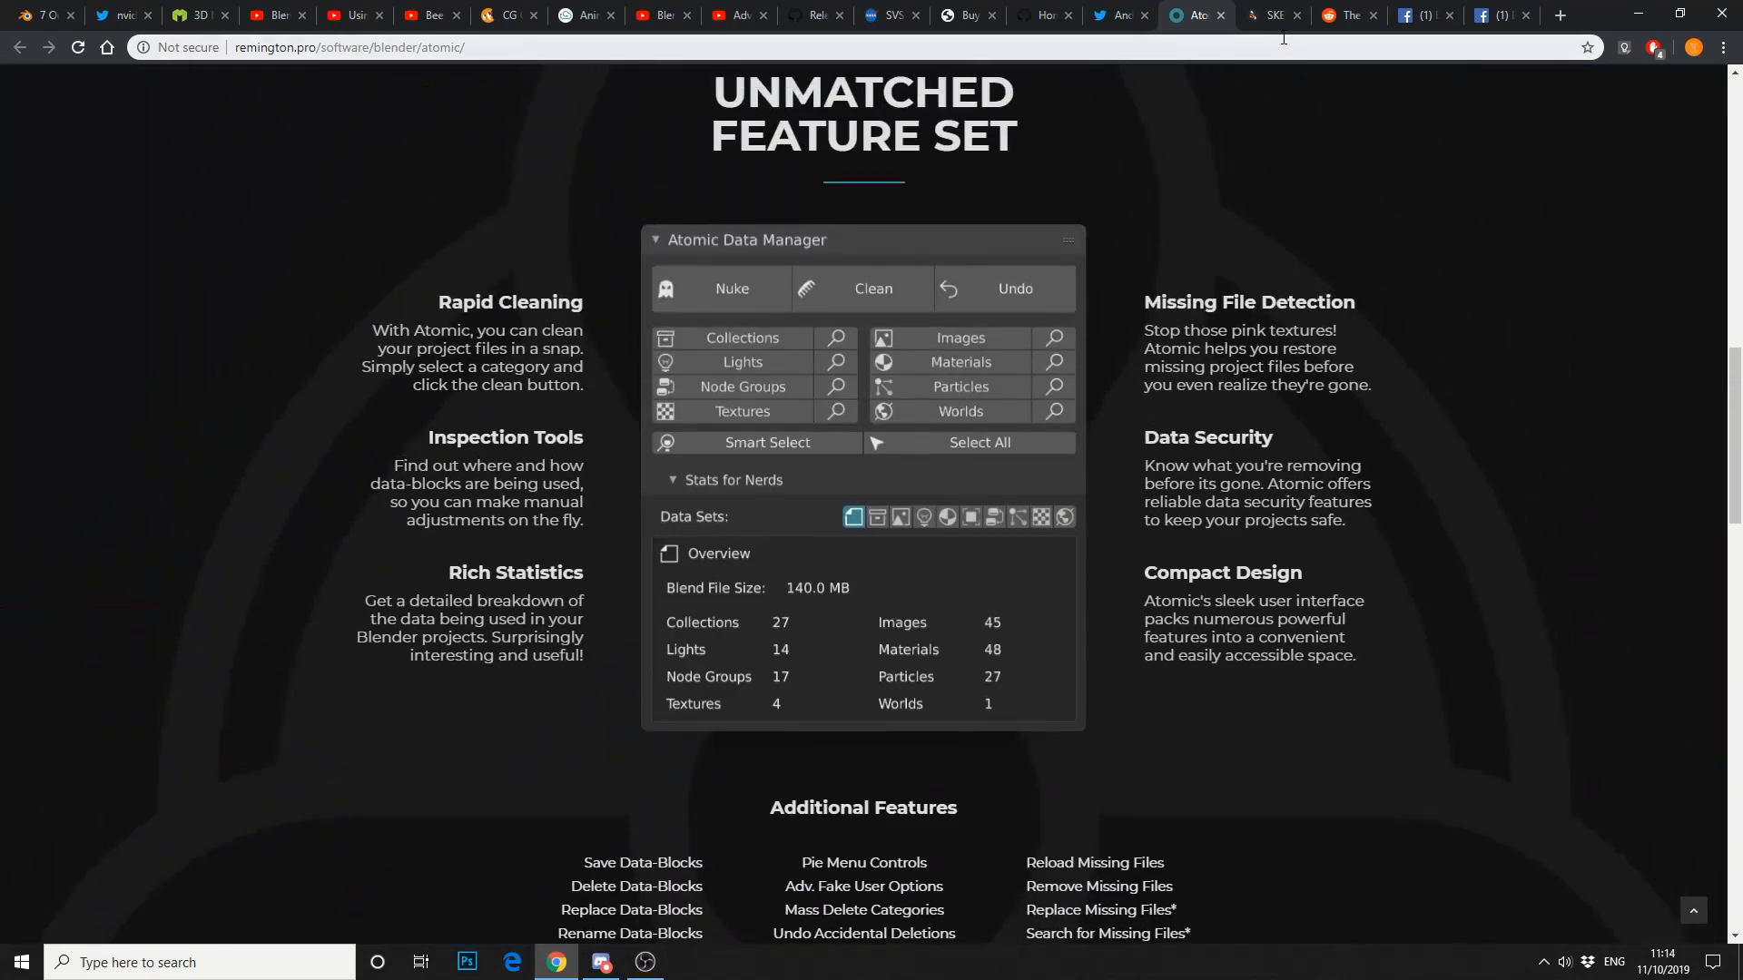
left_click(1271, 14)
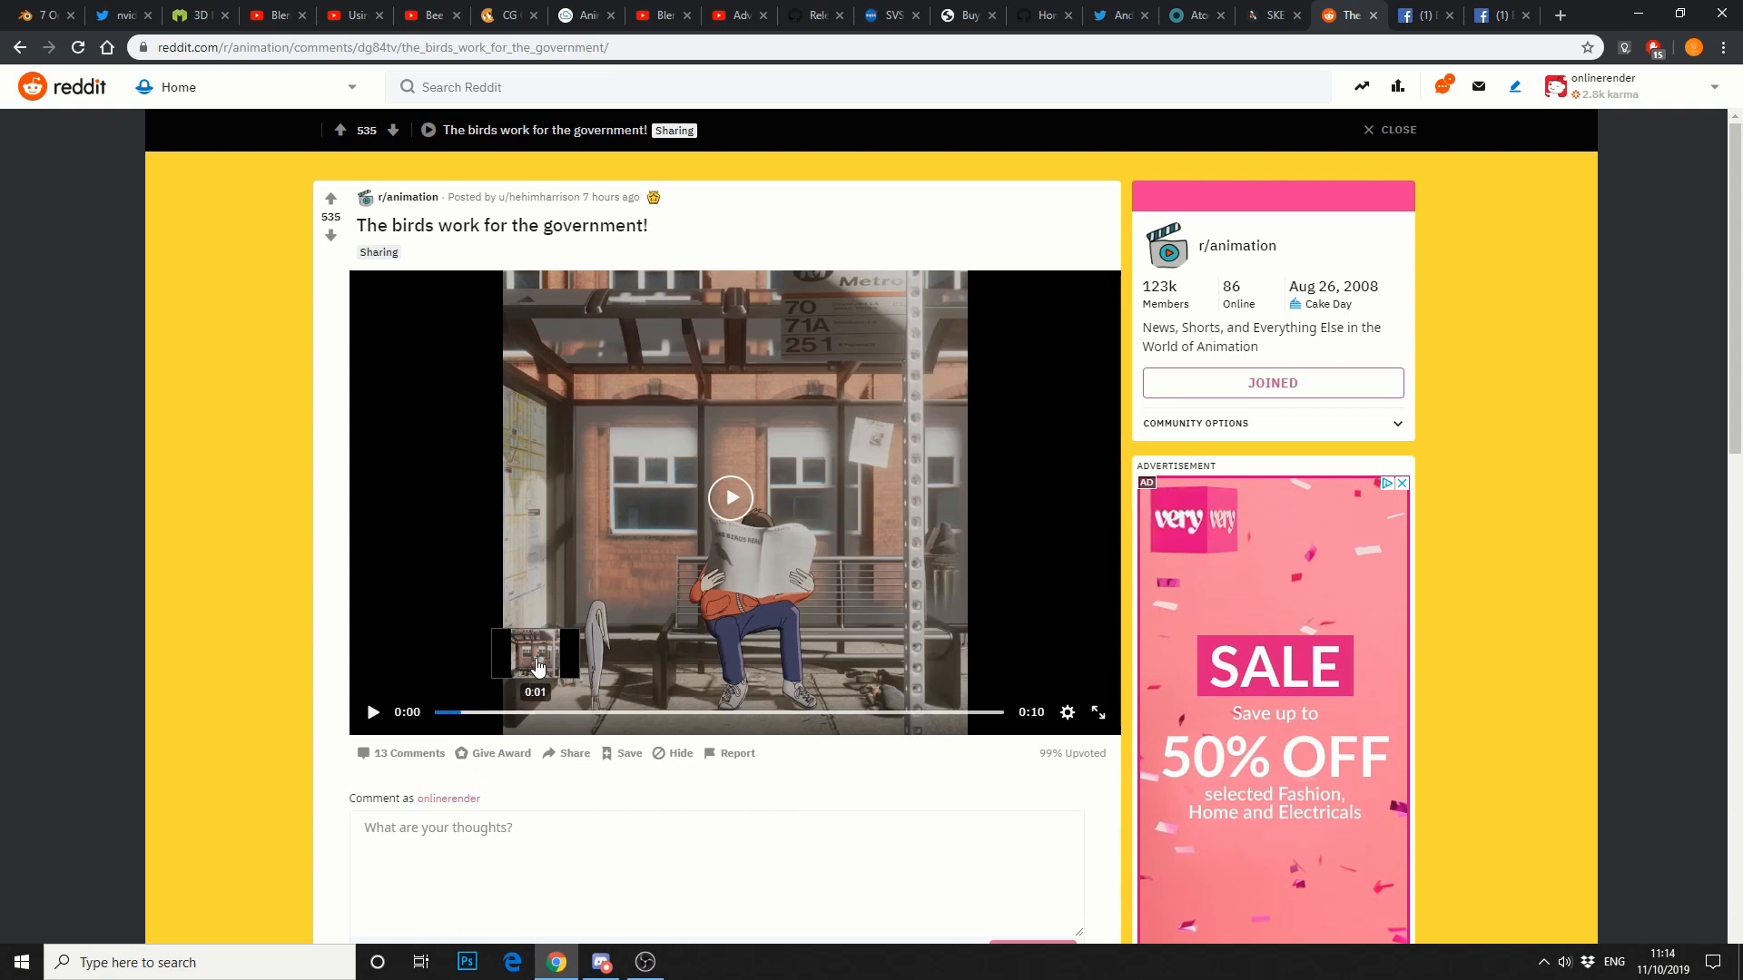
Play the r/animation birds clip, then show the Facebook Blender group render.
left_click(730, 497)
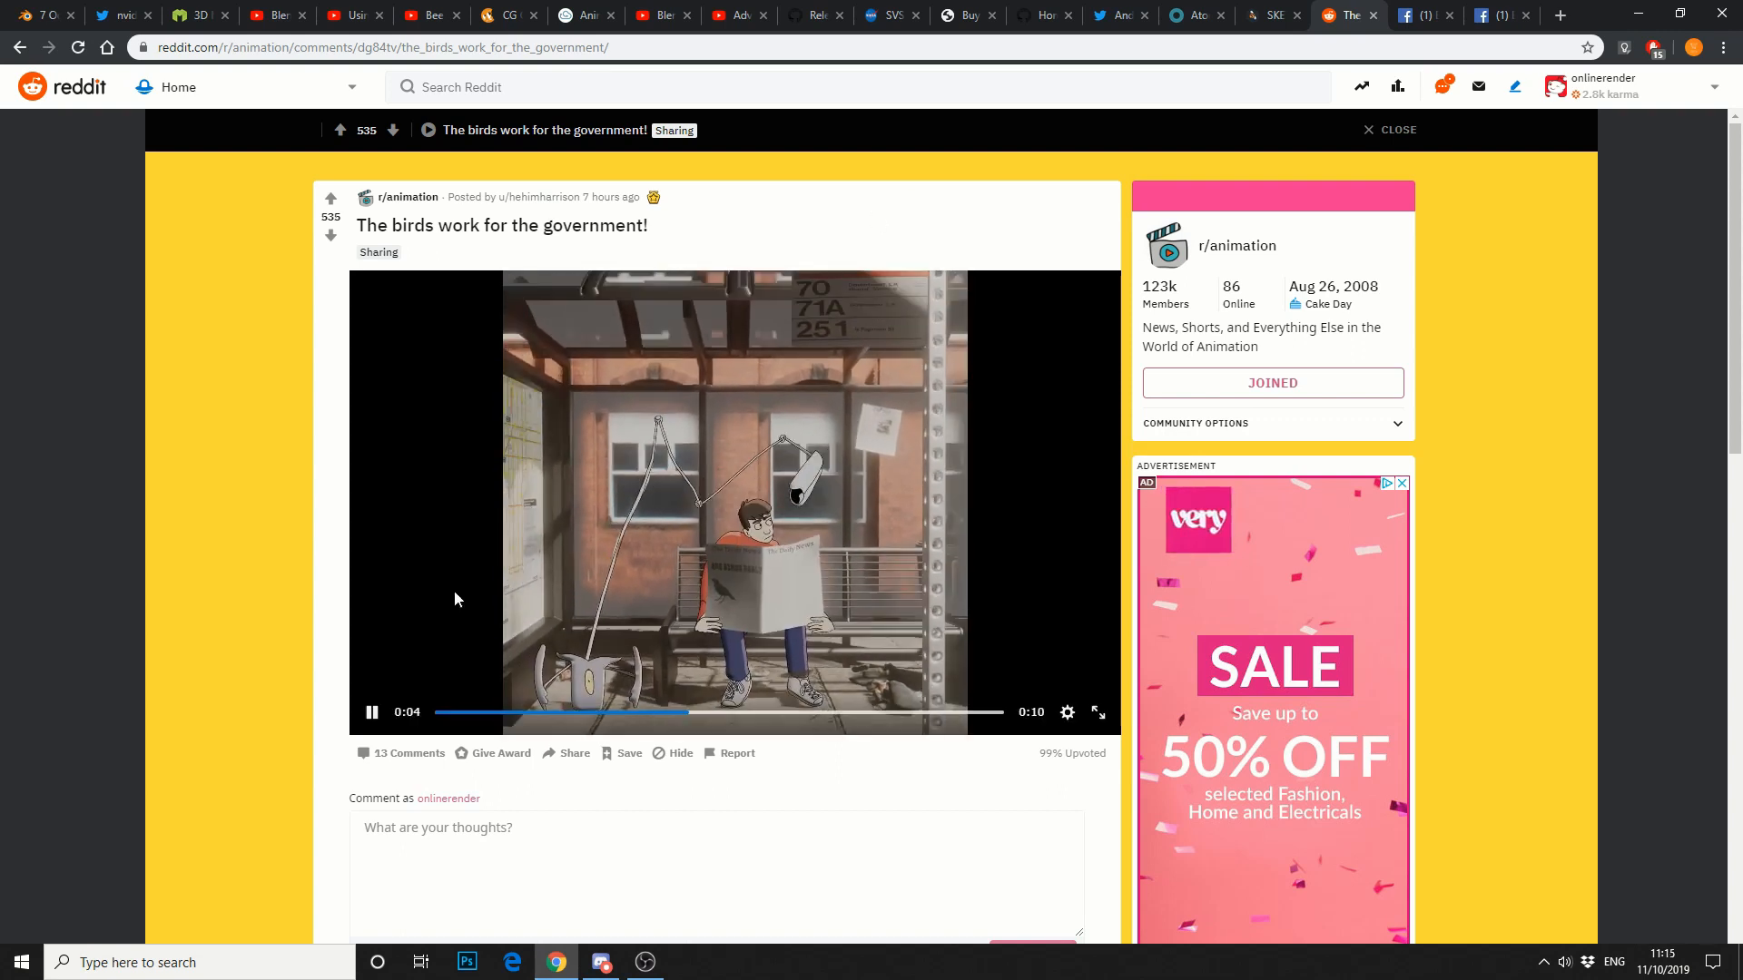
left_click(371, 713)
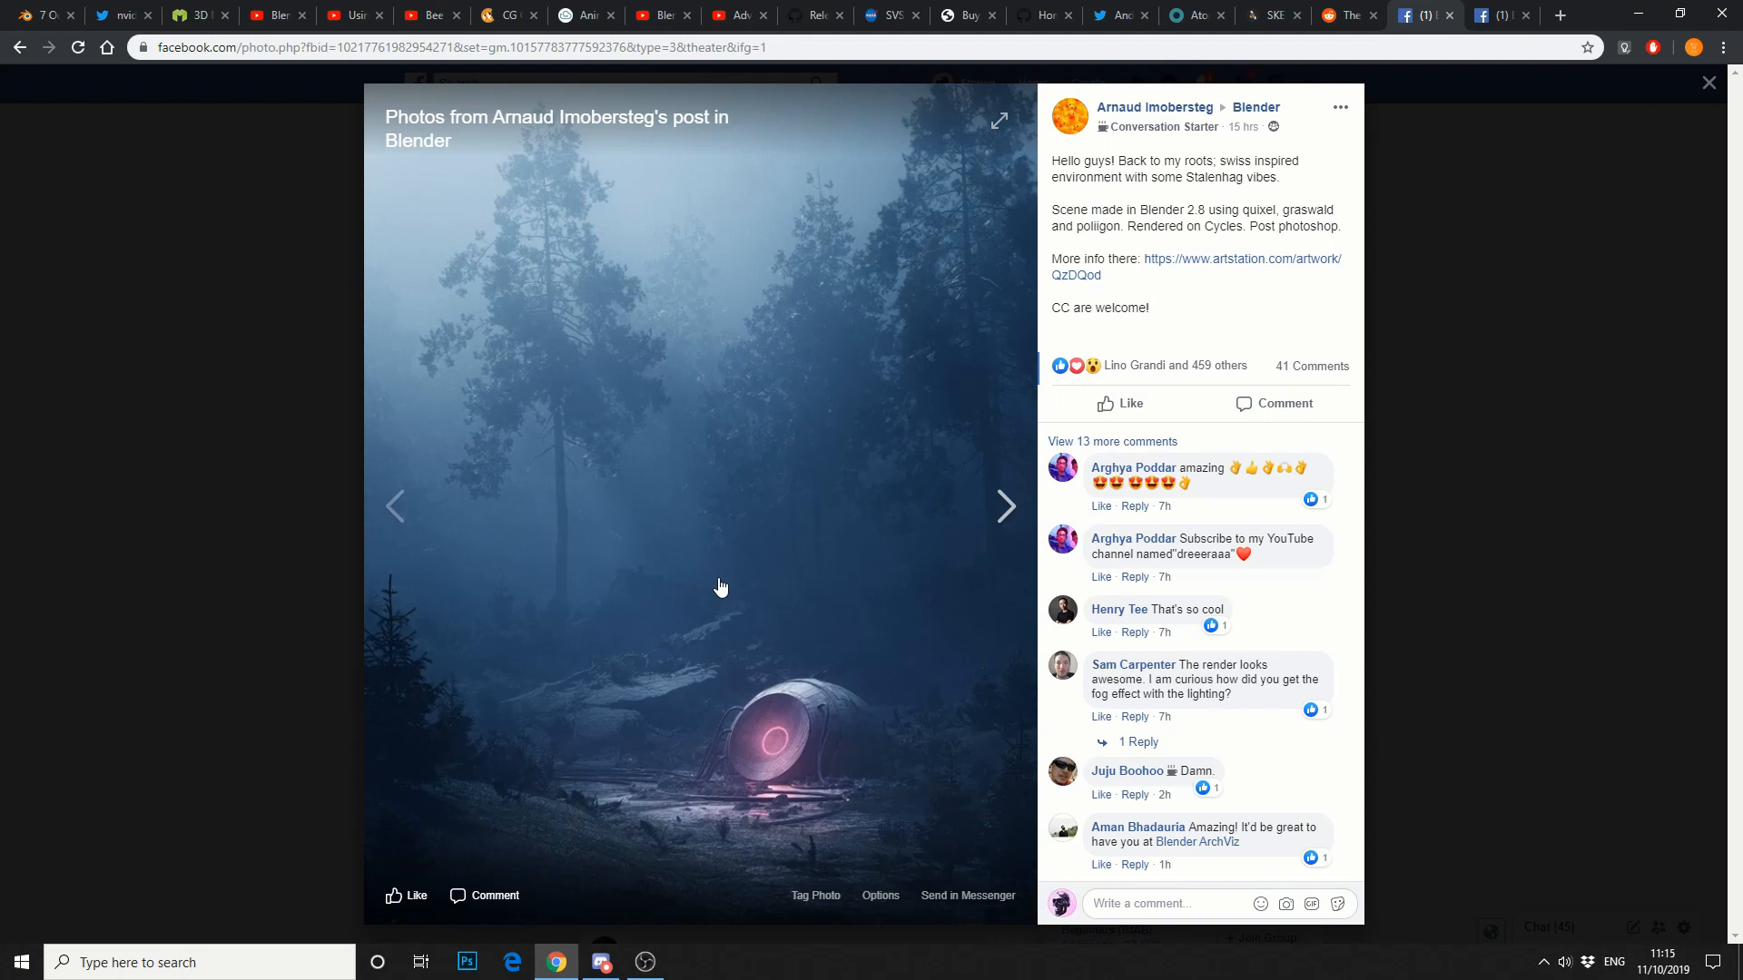
mouse_move(388, 731)
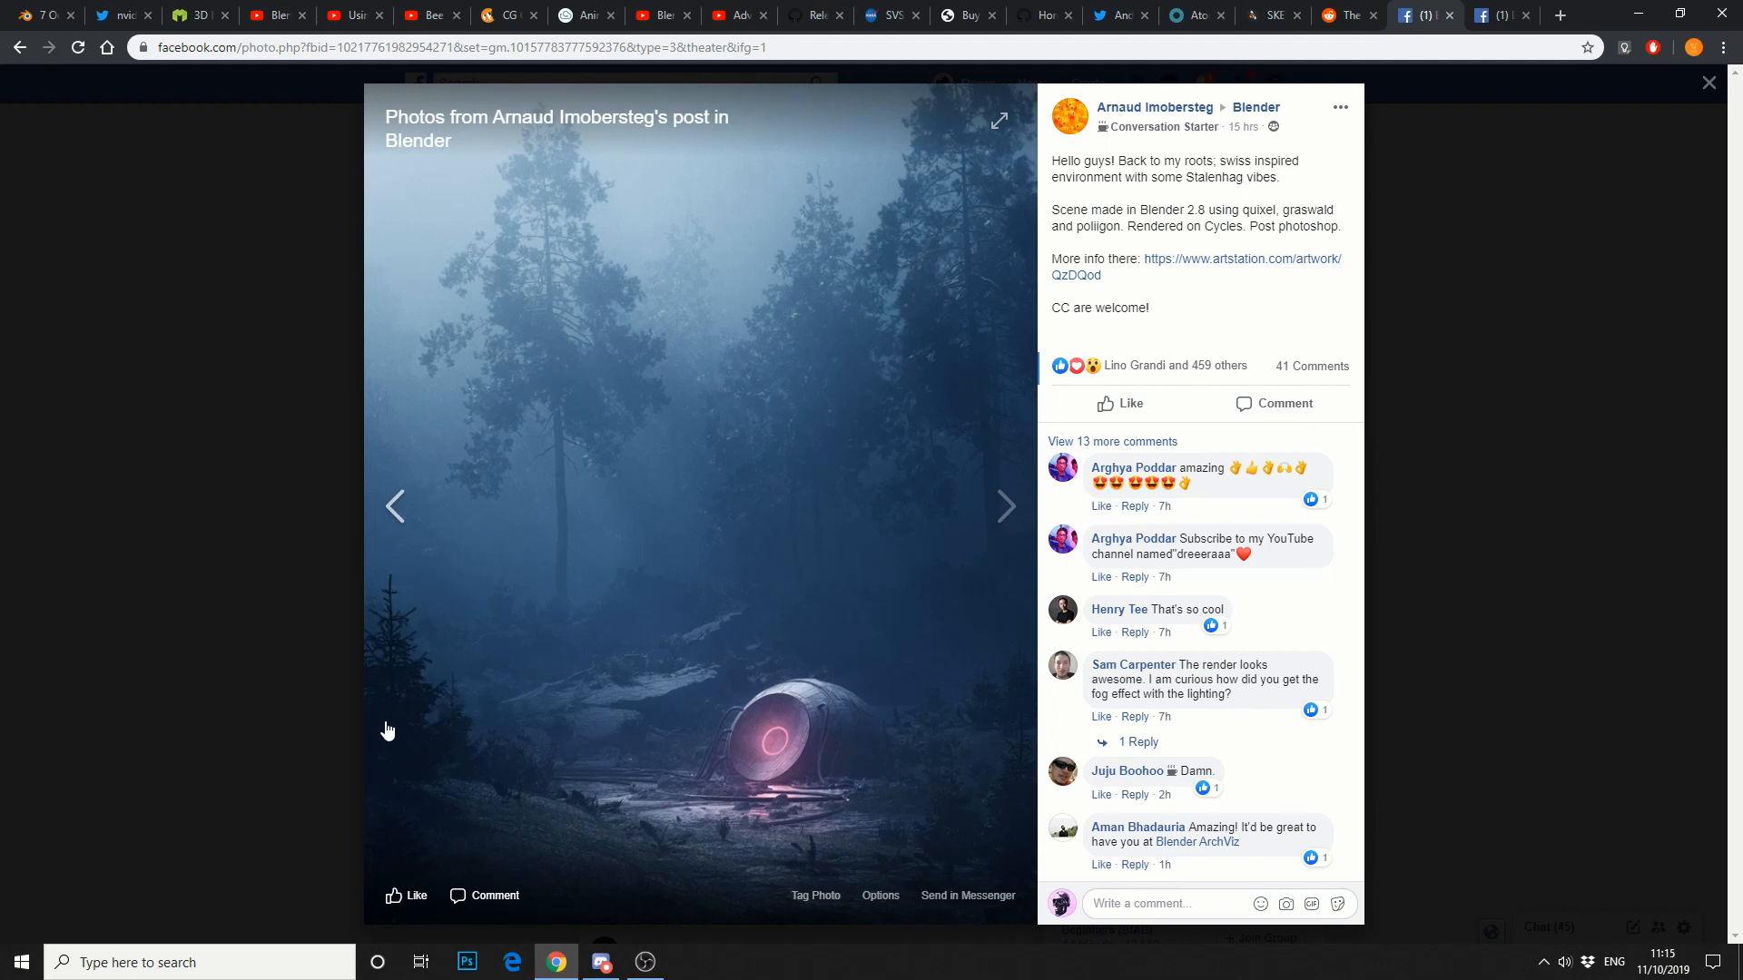
mouse_move(402, 724)
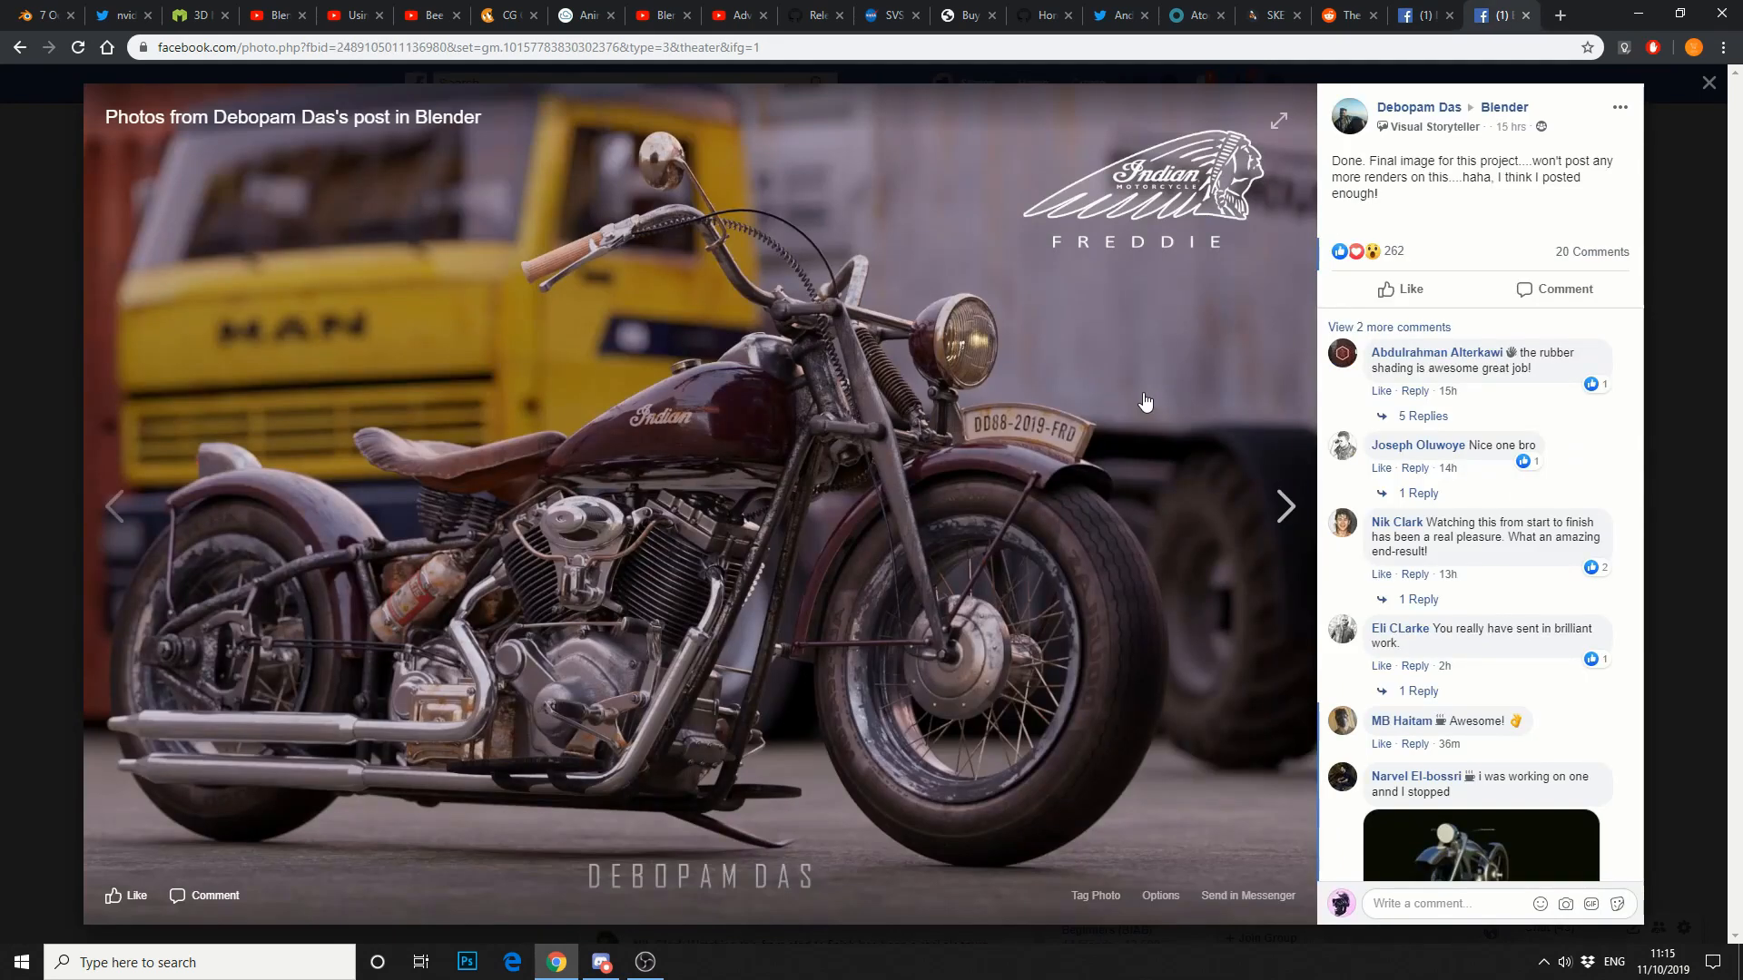
mouse_move(1009, 401)
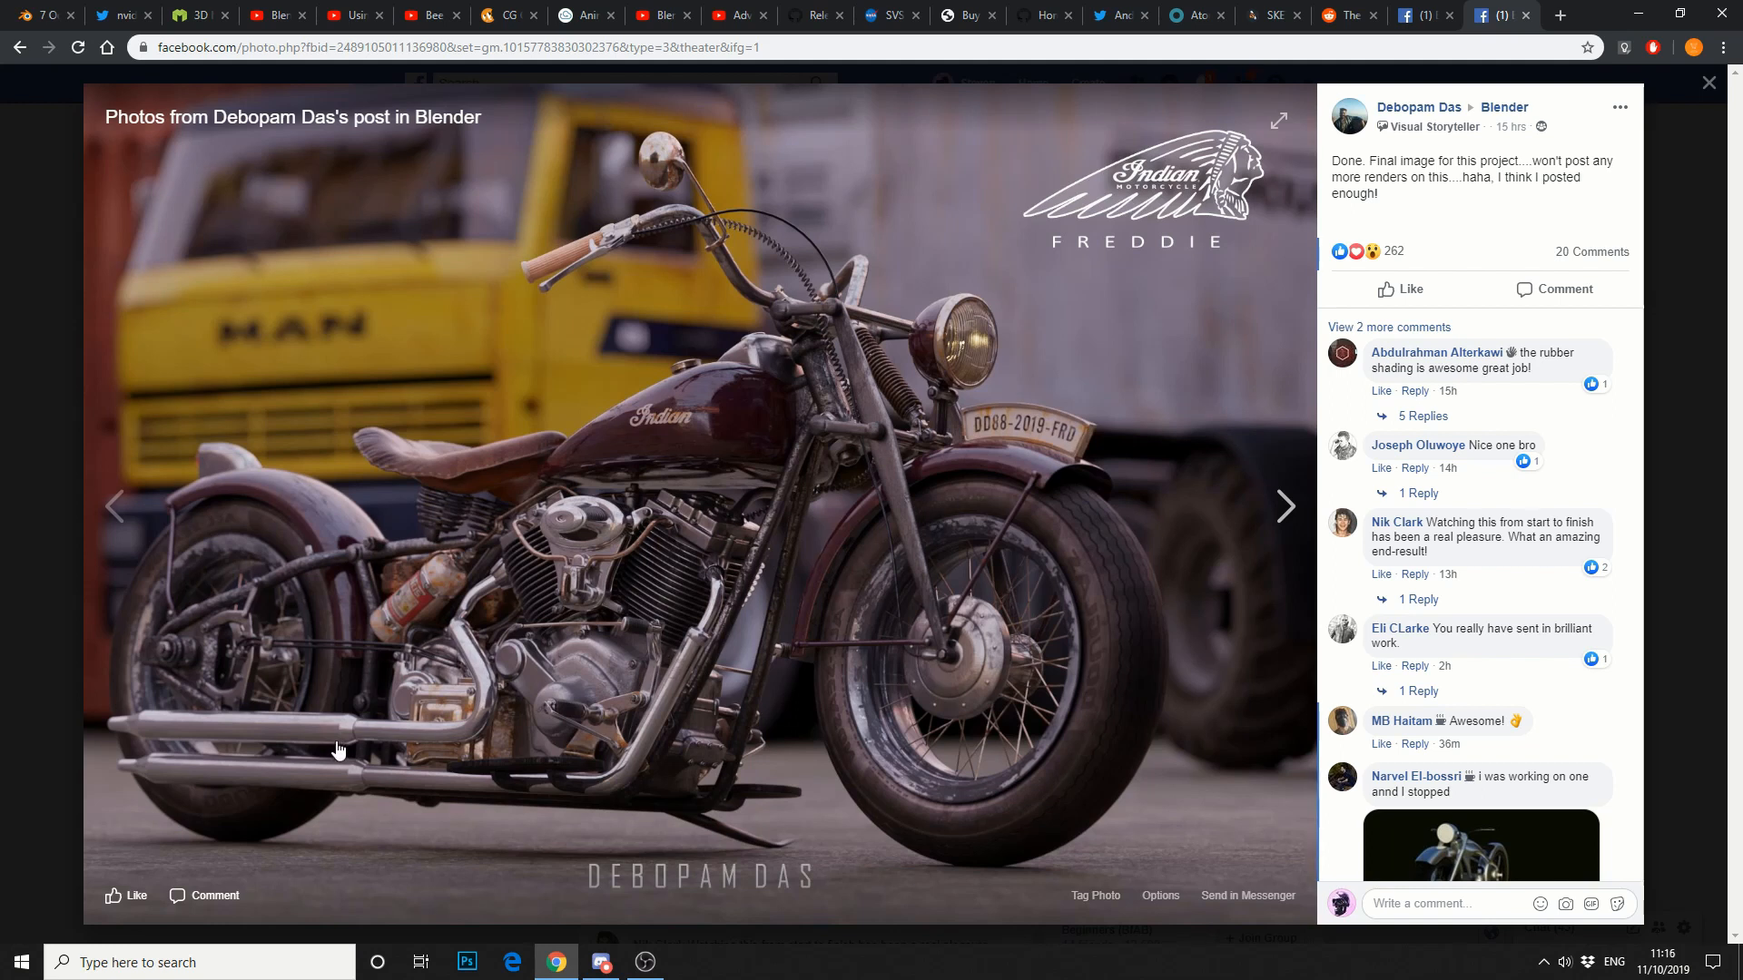
mouse_move(375, 717)
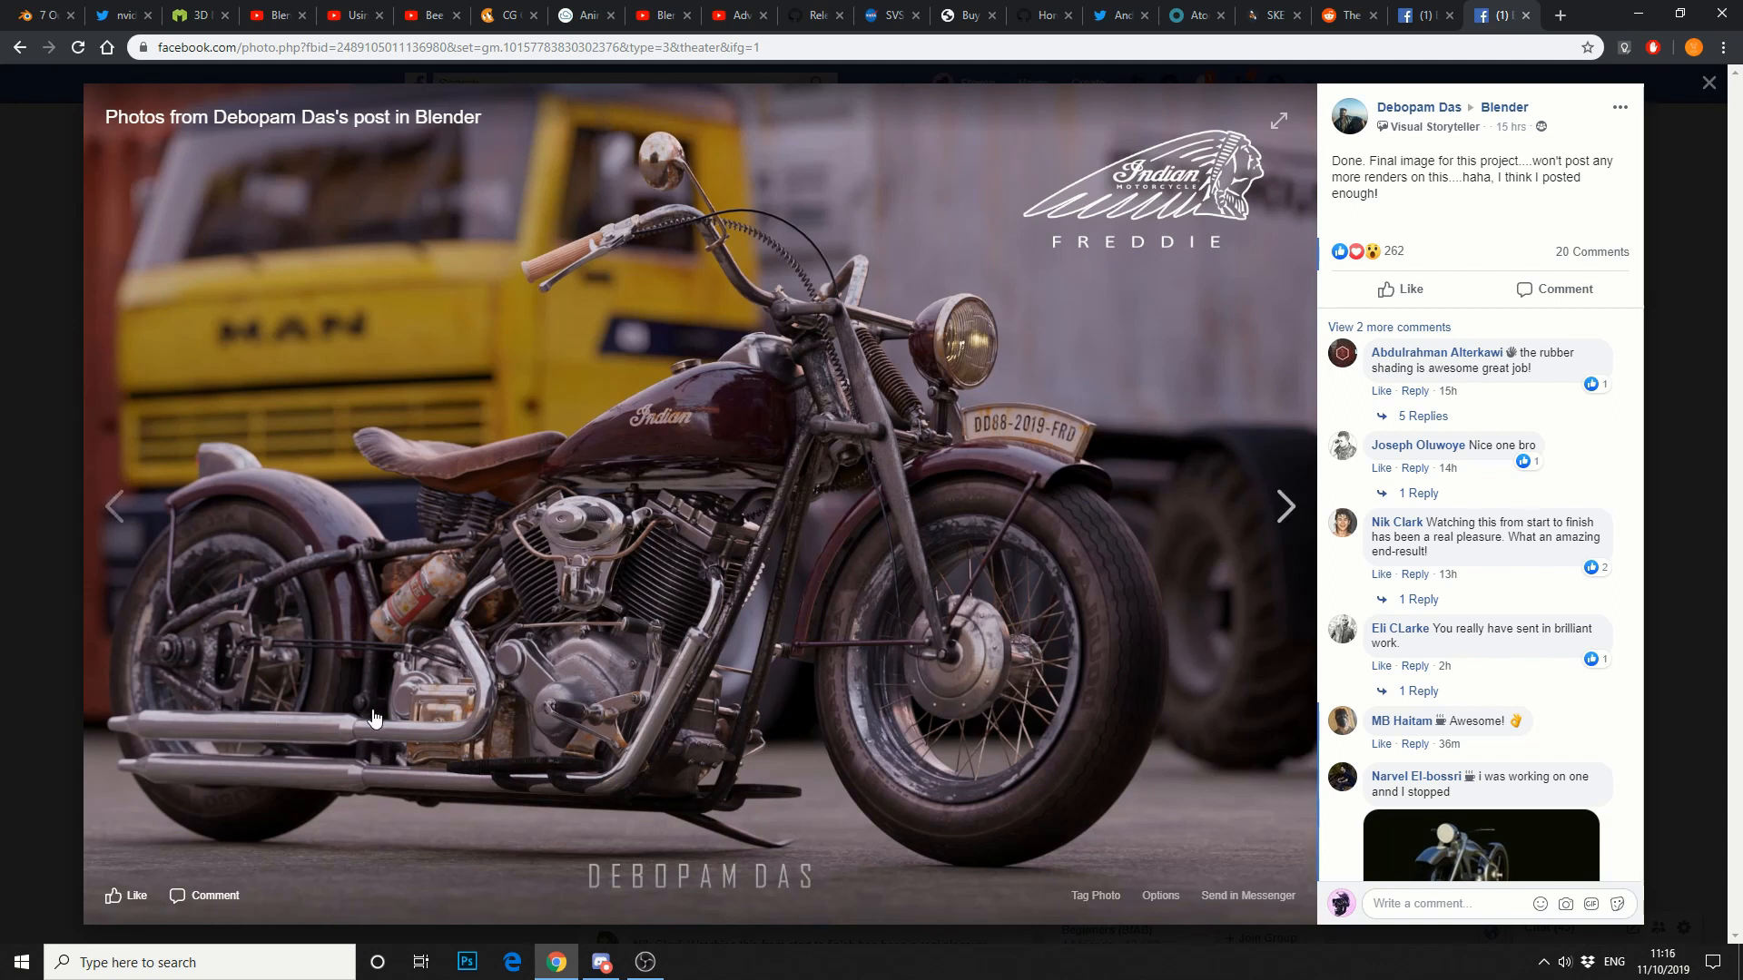
mouse_move(954, 556)
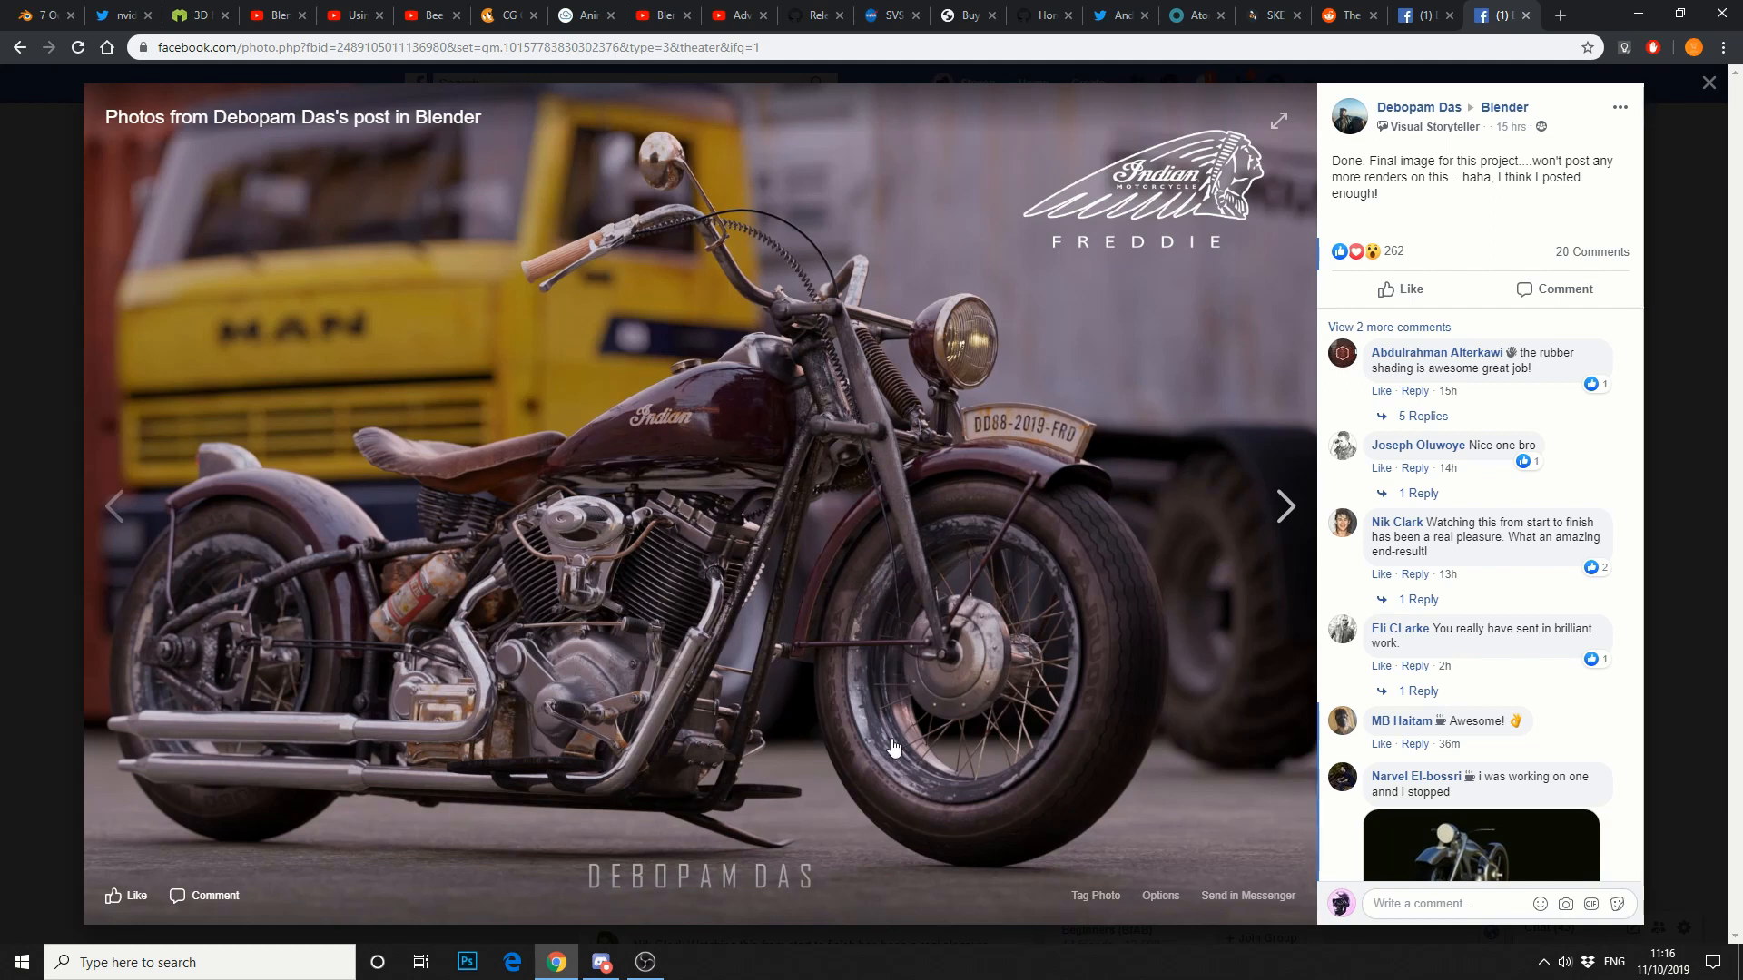
mouse_move(896, 749)
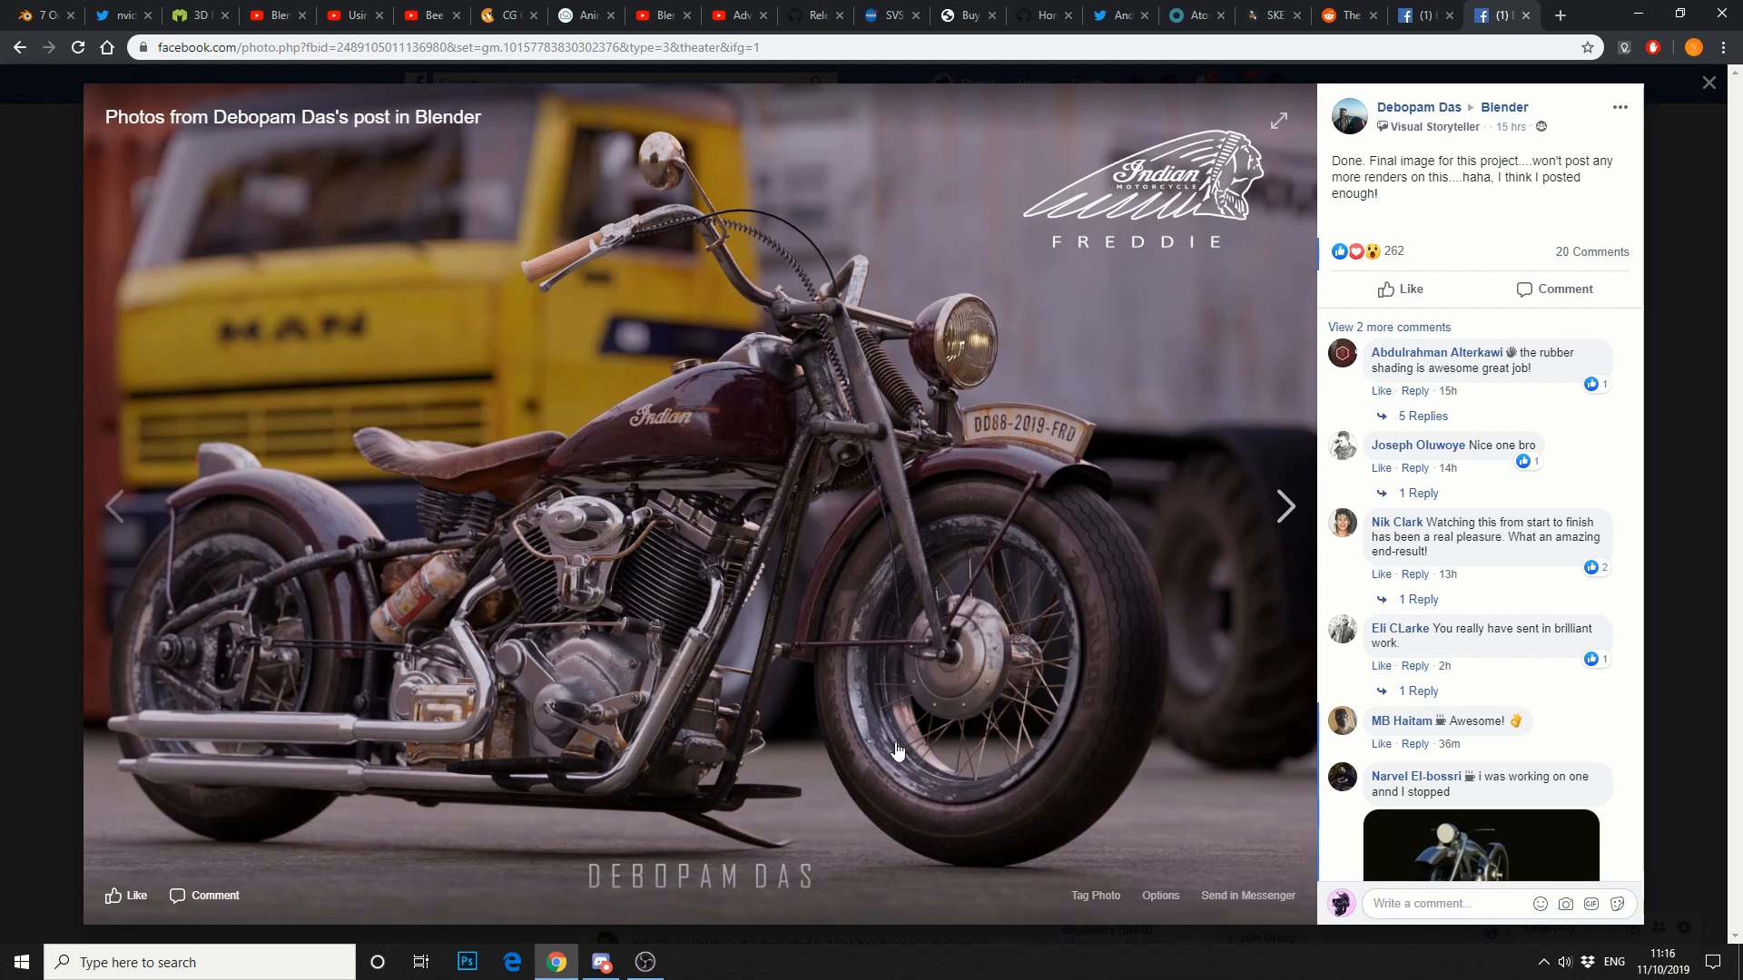
mouse_move(823, 767)
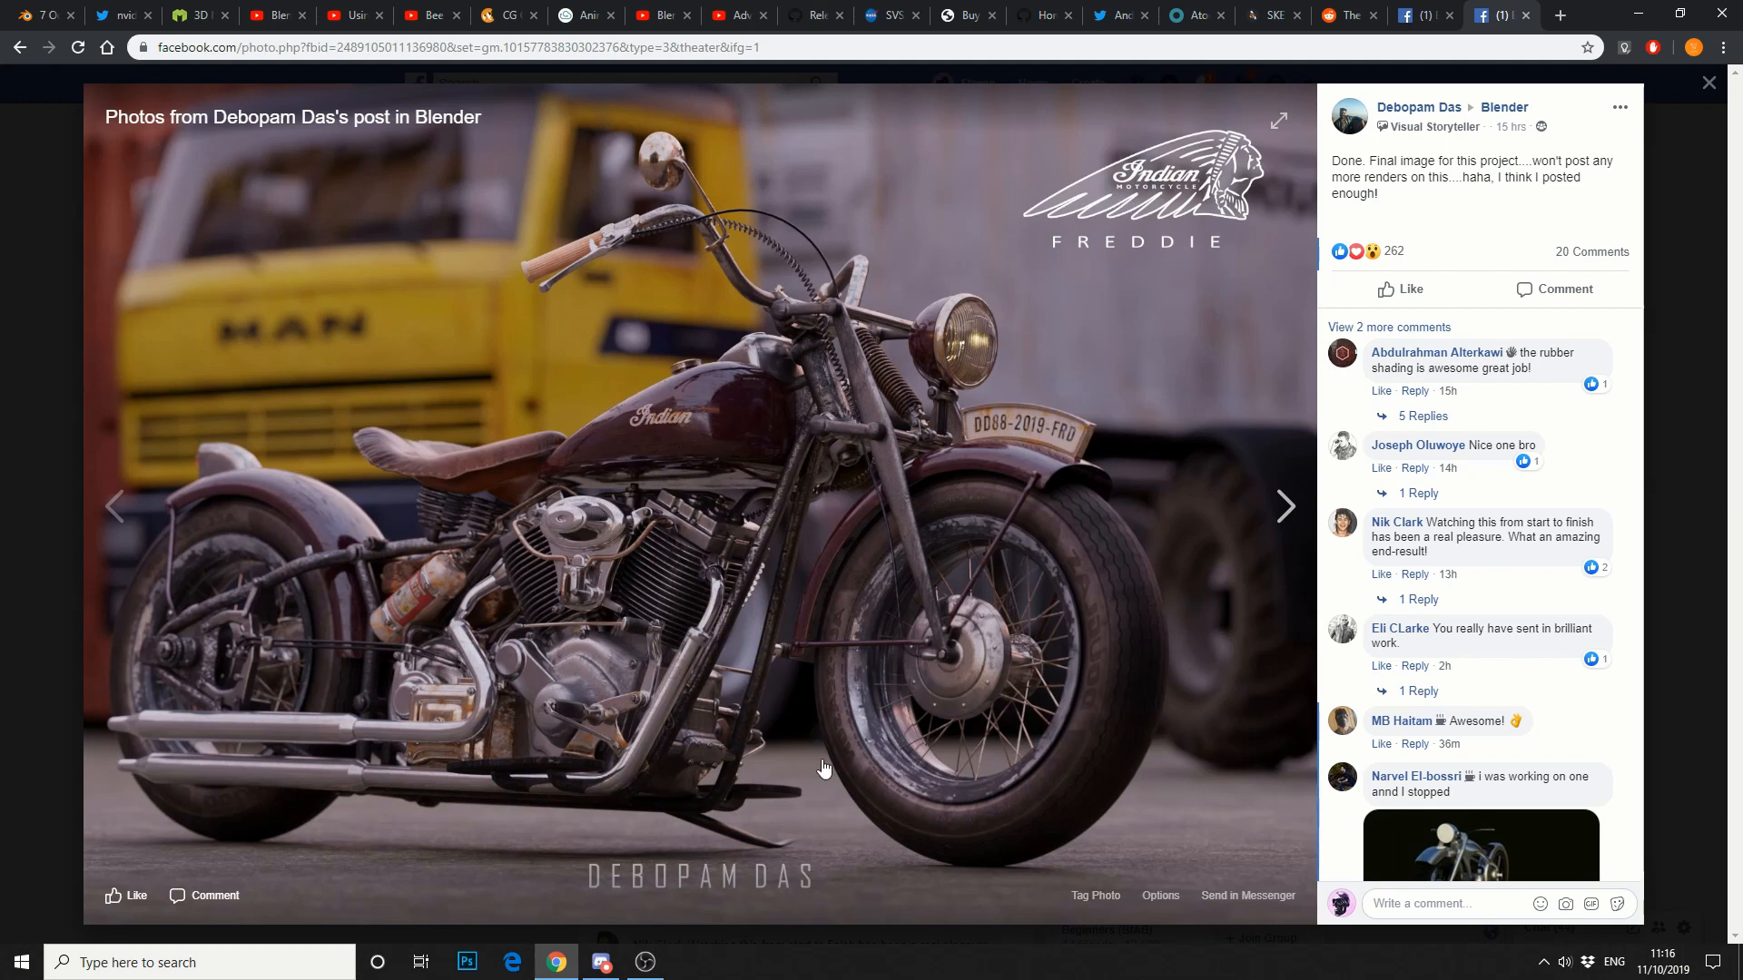